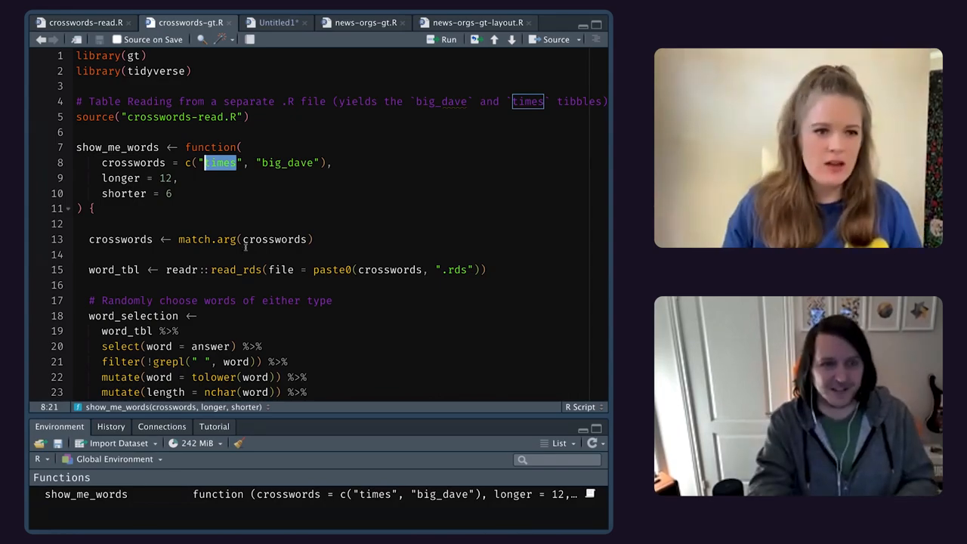
Scroll through the generated Times word table in the Viewer.
{"action": "scroll", "scroll_direction": "down", "scroll_amount": 3}
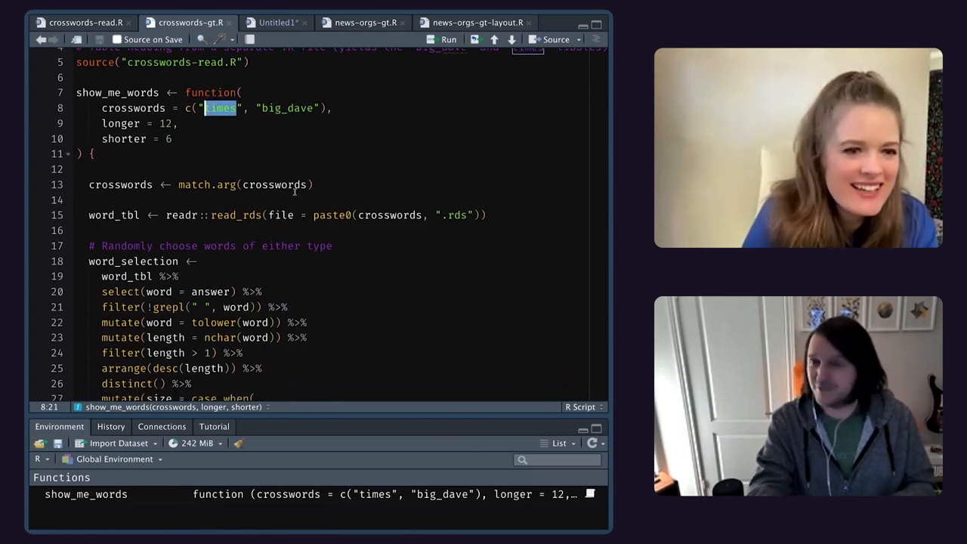
{"action": "scroll", "scroll_direction": "down", "scroll_amount": 3}
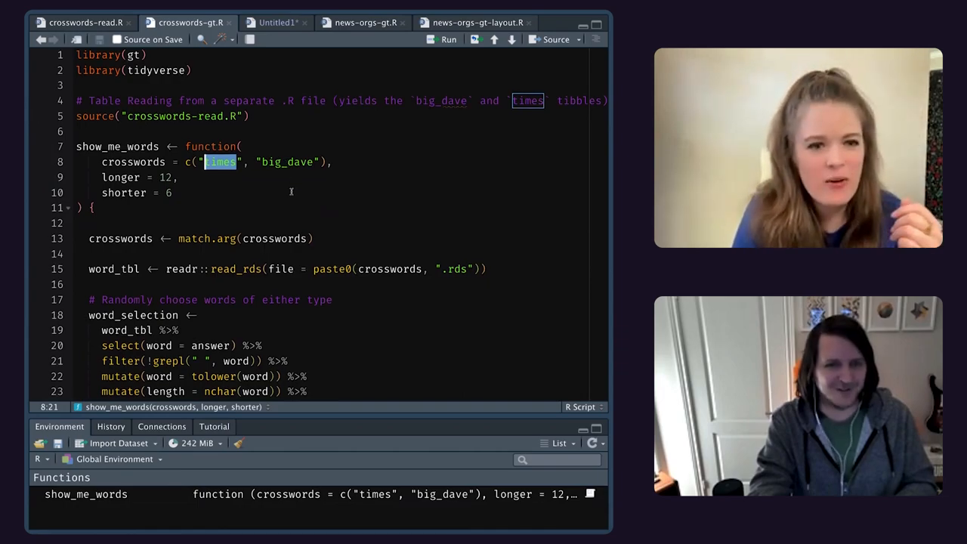
{"action": "scroll", "scroll_direction": "down", "scroll_amount": 3}
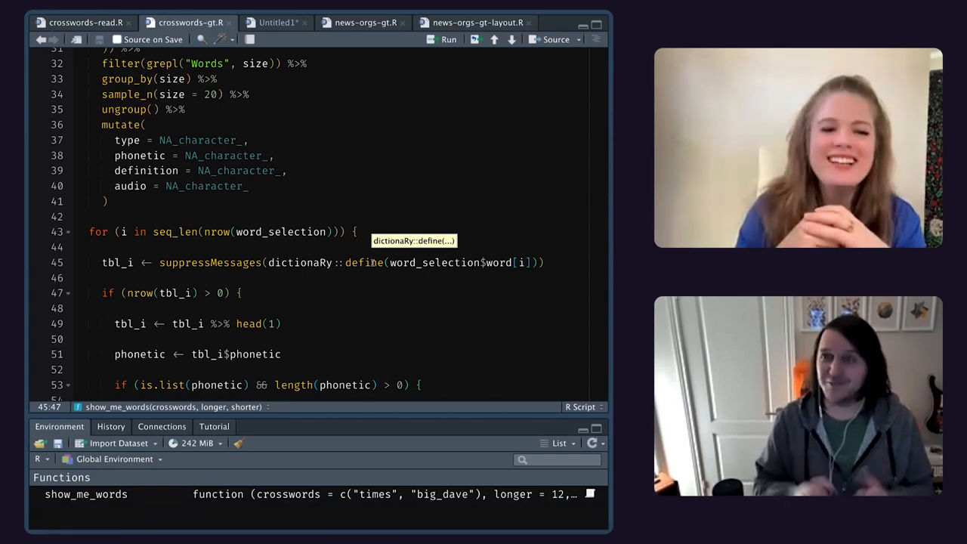
{"action": "scroll", "scroll_direction": "up", "scroll_amount": 3}
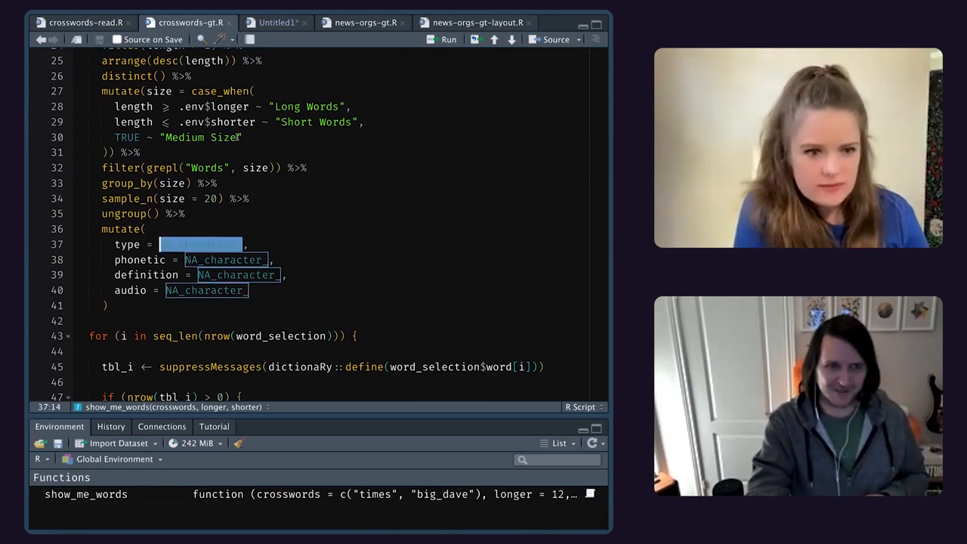
{"action": "scroll", "scroll_direction": "up", "scroll_amount": 3}
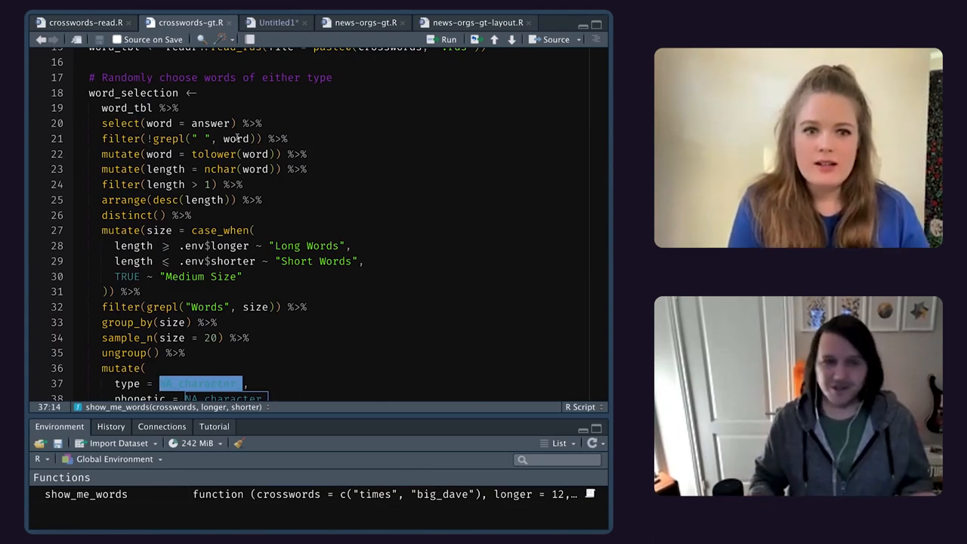
{"action": "scroll", "scroll_direction": "down", "scroll_amount": 3}
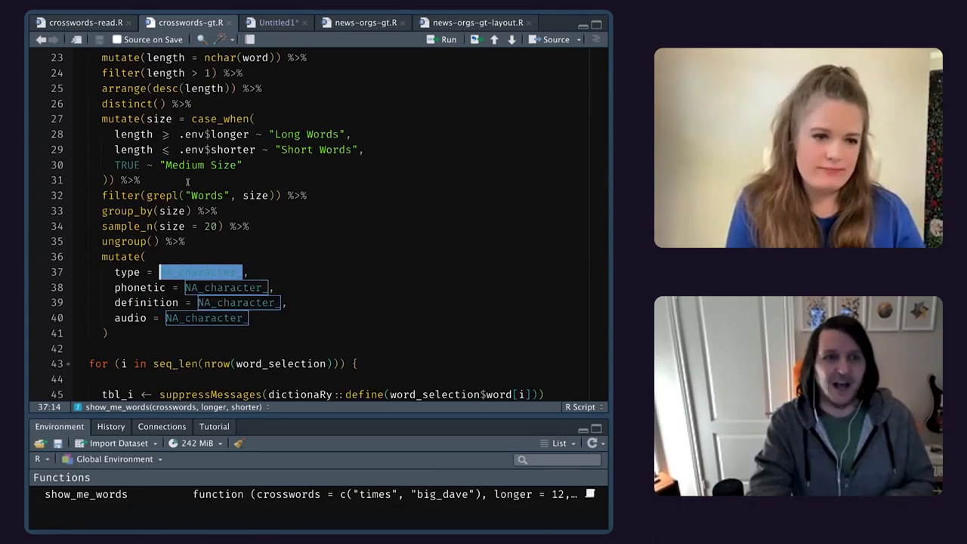
{"action": "scroll", "scroll_direction": "up", "scroll_amount": 3}
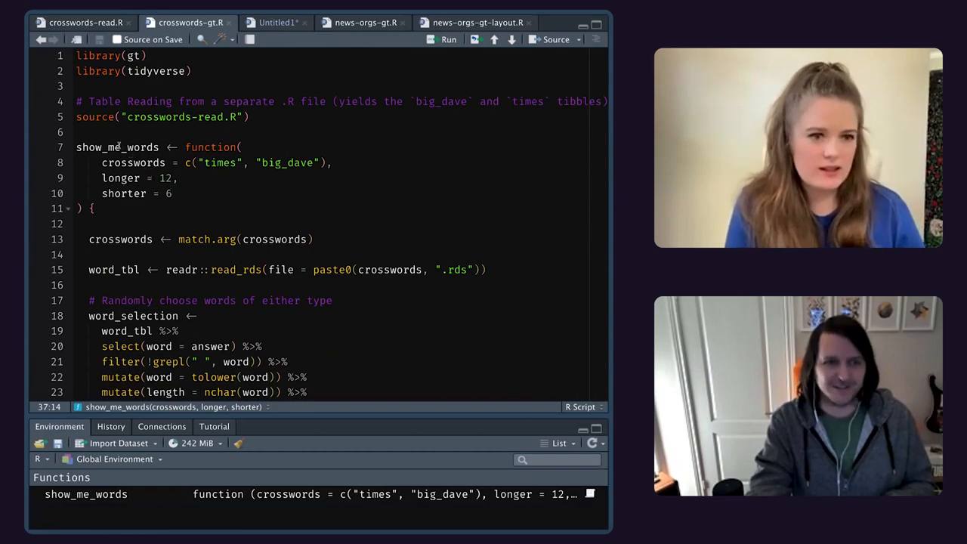
{"action": "double_click", "coordinate": [117, 147]}
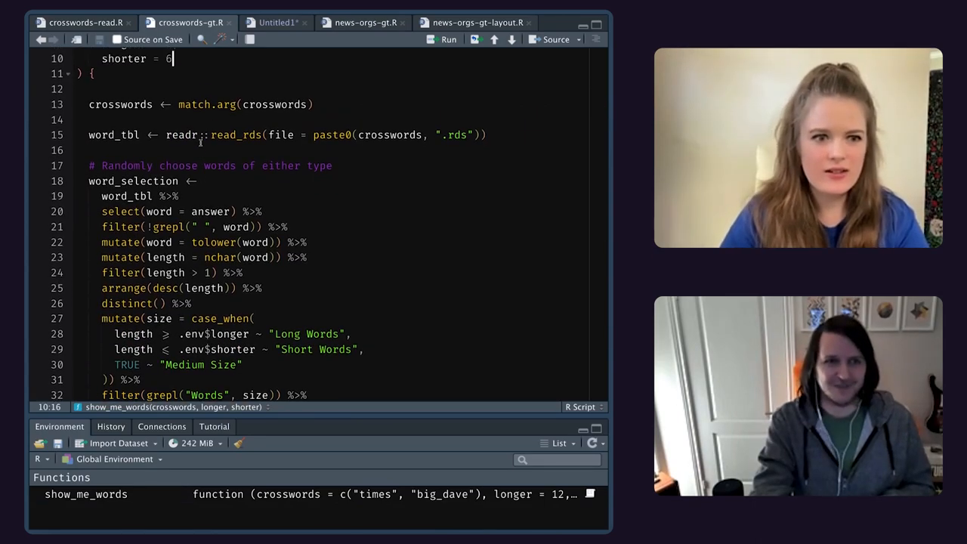
{"action": "scroll", "scroll_direction": "up", "scroll_amount": 3}
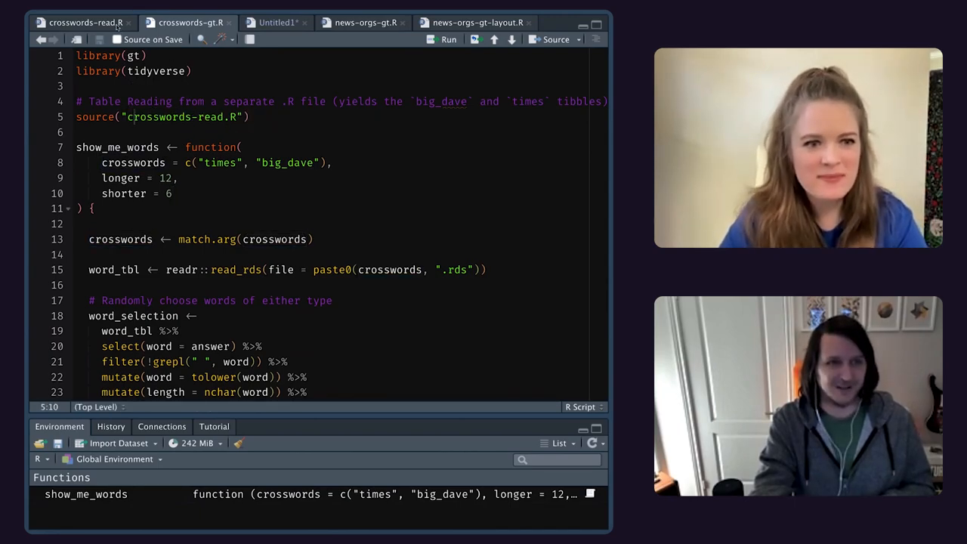
Check the crossword data-reading script, then find the dictionaRy package name in the gt script.
{"action": "left_click", "coordinate": [83, 22]}
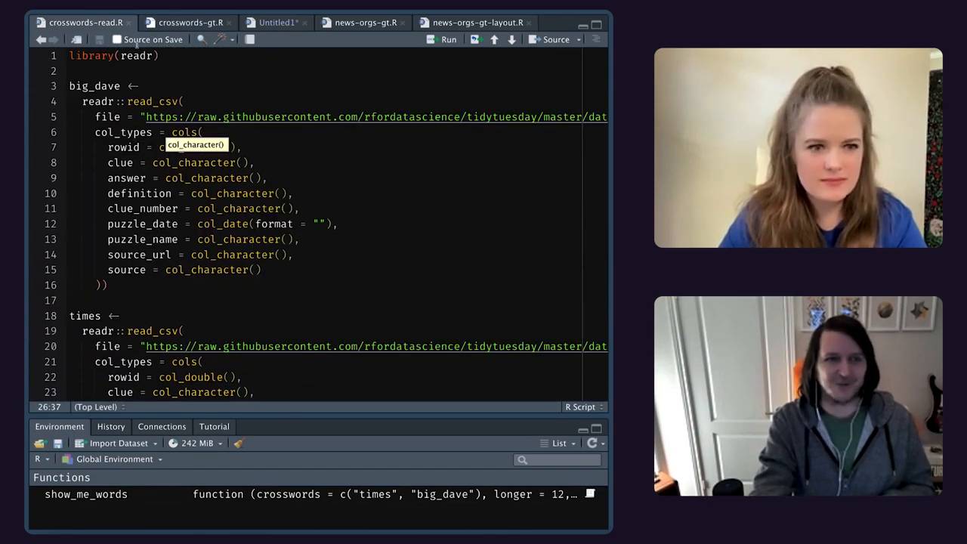
{"action": "left_click", "coordinate": [185, 22]}
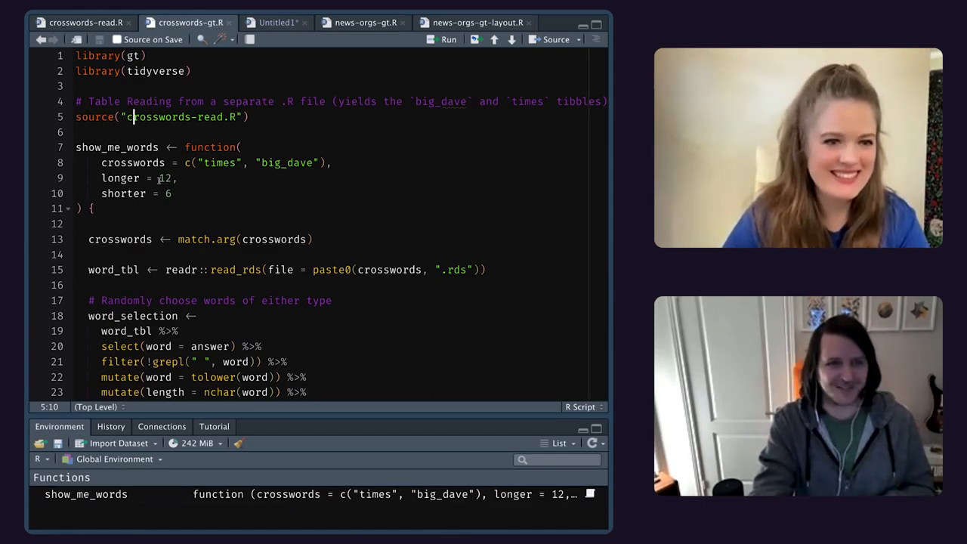
{"action": "scroll", "scroll_direction": "down", "scroll_amount": 3}
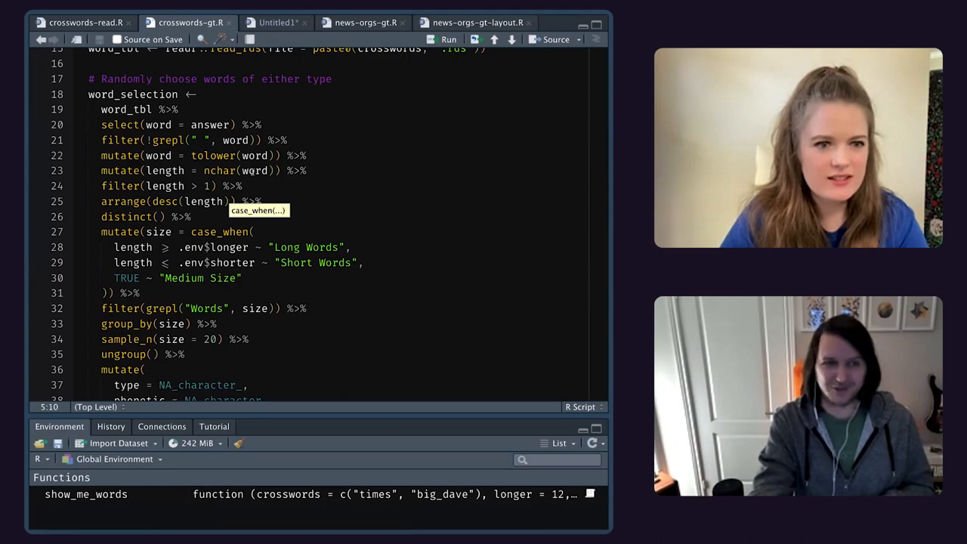
{"action": "scroll", "scroll_direction": "down", "scroll_amount": 3}
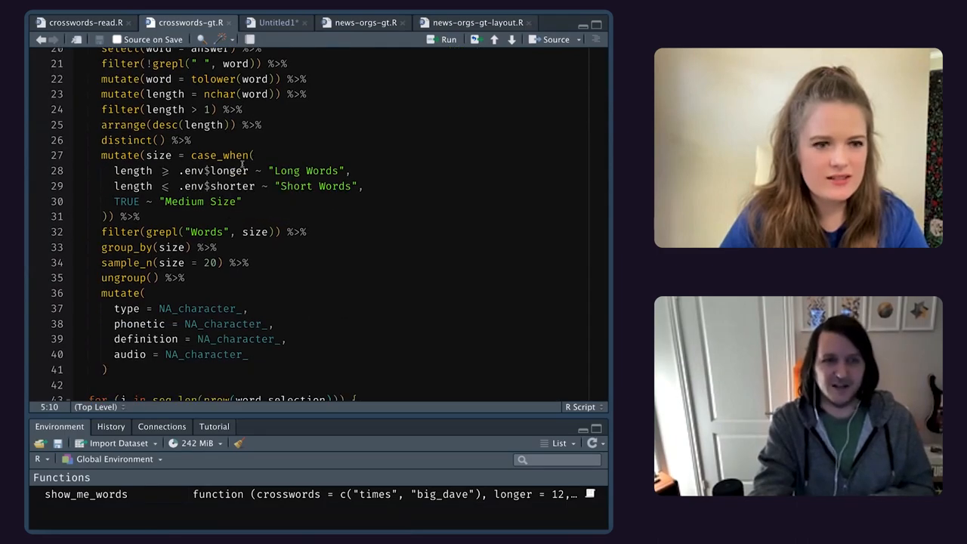
{"action": "scroll", "scroll_direction": "down", "scroll_amount": 3}
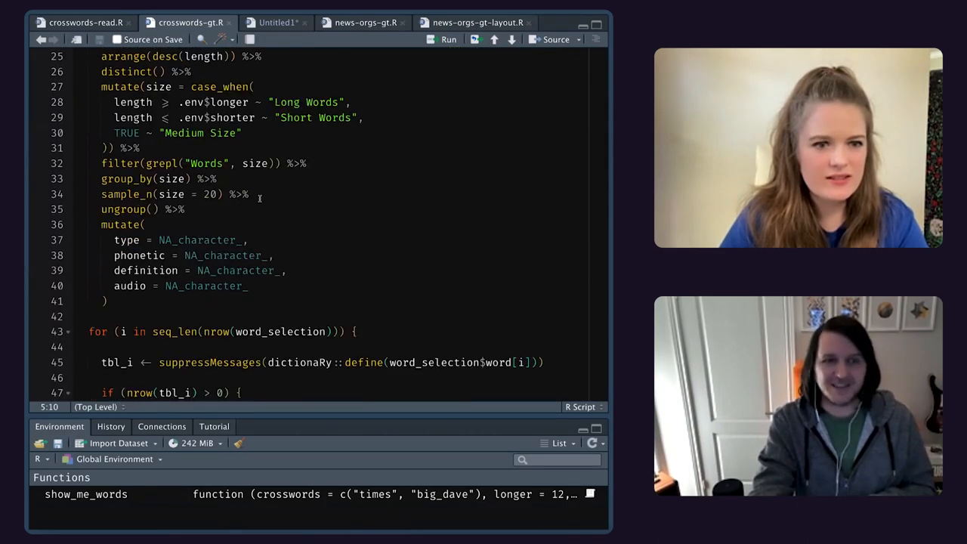
{"action": "scroll", "scroll_direction": "down", "scroll_amount": 3}
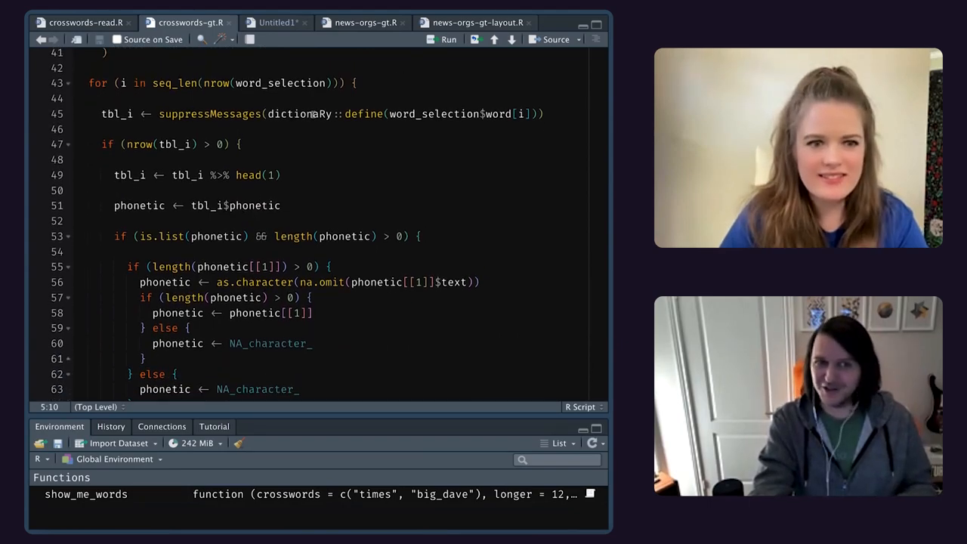
{"action": "double_click", "coordinate": [300, 114]}
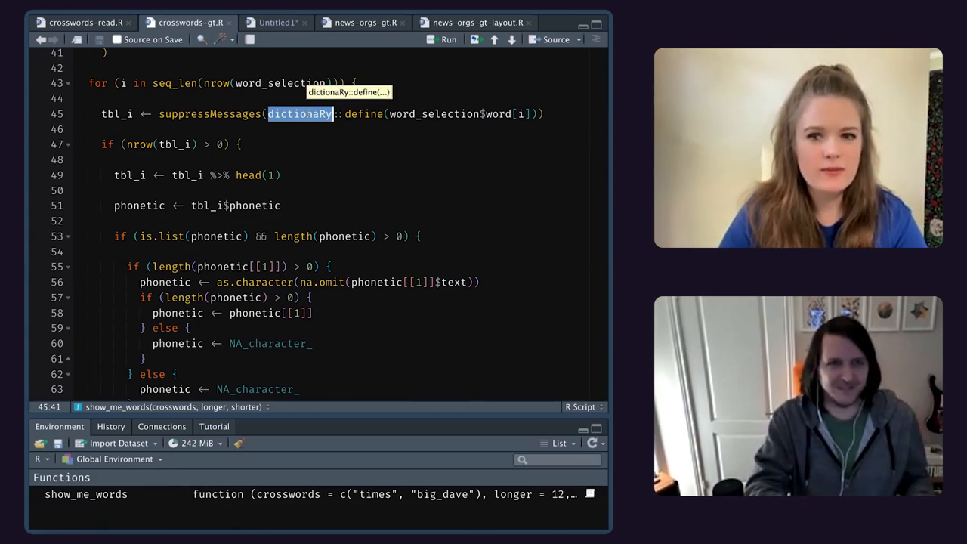
{"action": "left_click", "coordinate": [323, 114]}
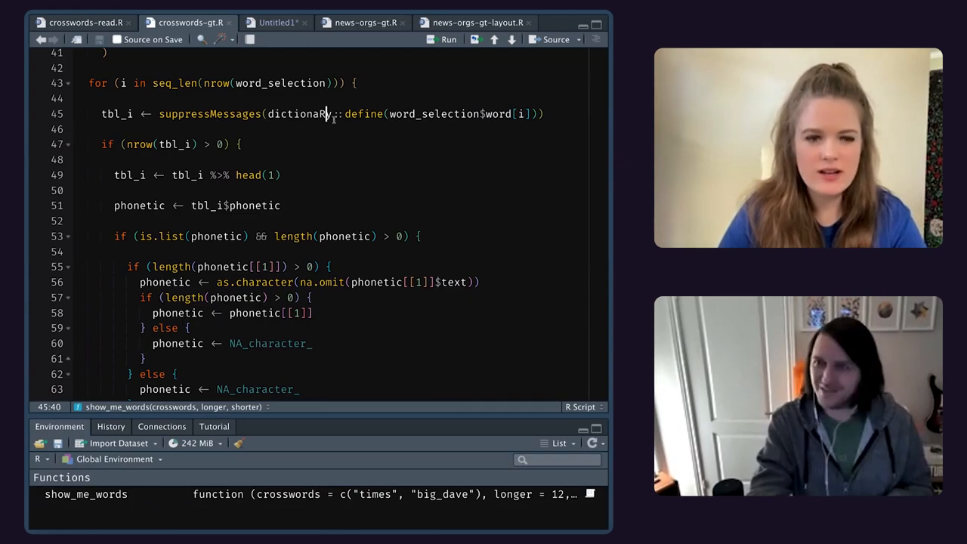
Scroll back and forth through the gt table script code.
{"action": "scroll", "scroll_direction": "down", "scroll_amount": 3}
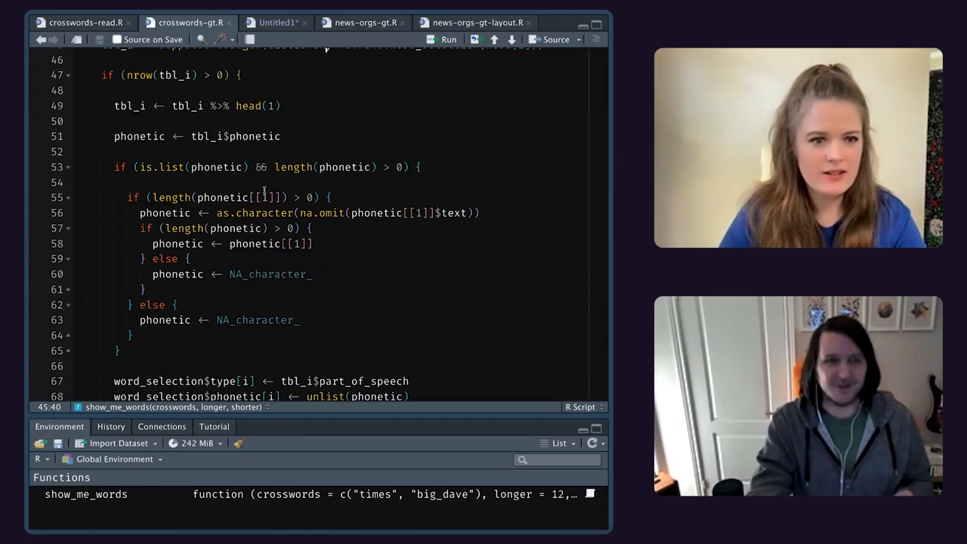
{"action": "scroll", "scroll_direction": "up", "scroll_amount": 3}
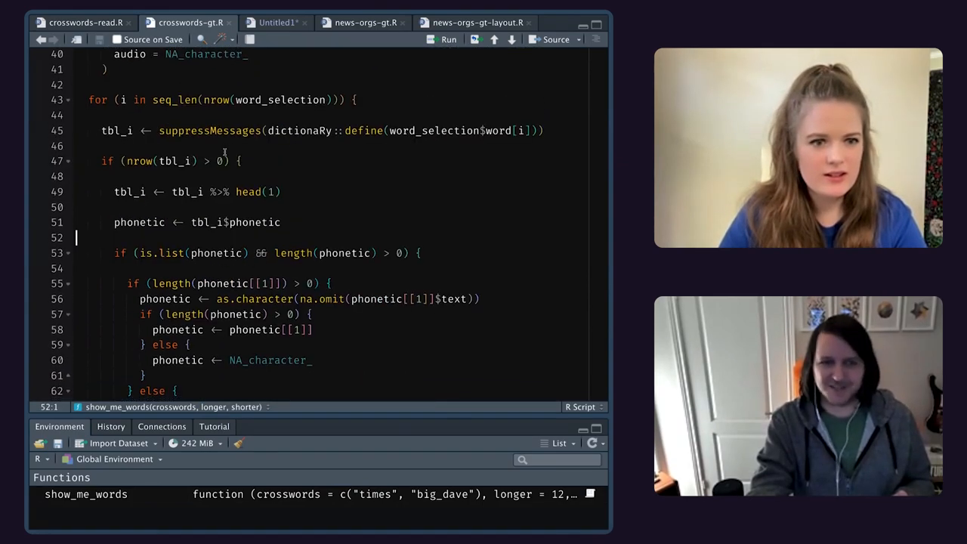
{"action": "scroll", "scroll_direction": "down", "scroll_amount": 3}
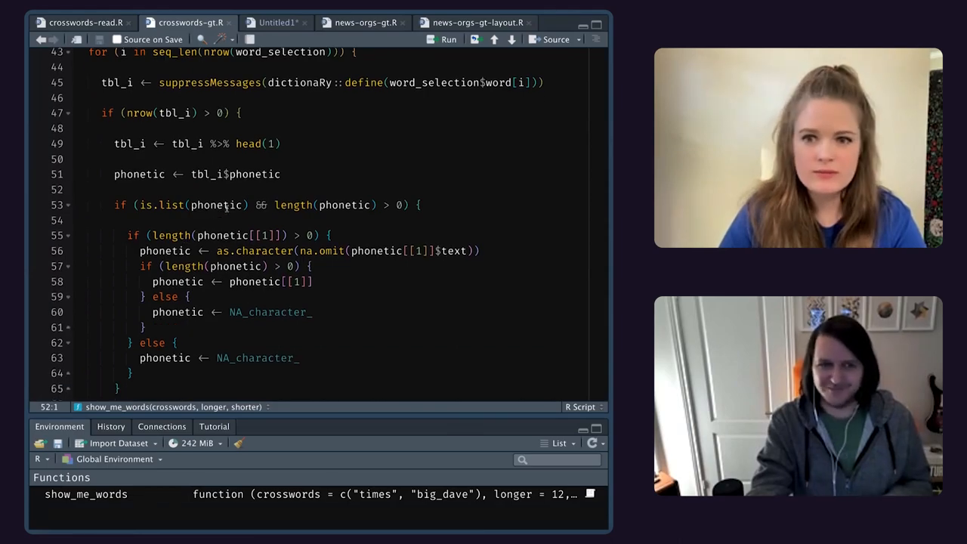
{"action": "scroll", "scroll_direction": "down", "scroll_amount": 3}
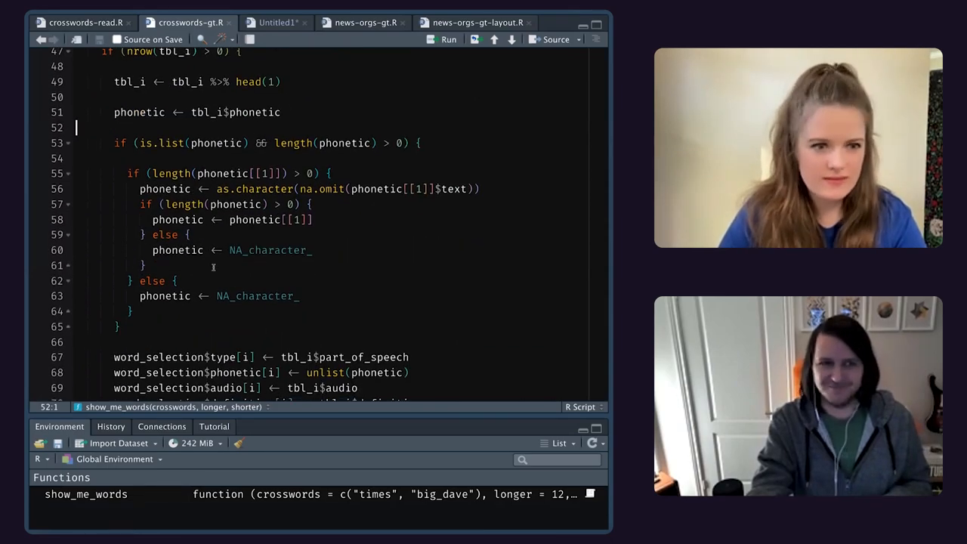
{"action": "scroll", "scroll_direction": "up", "scroll_amount": 3}
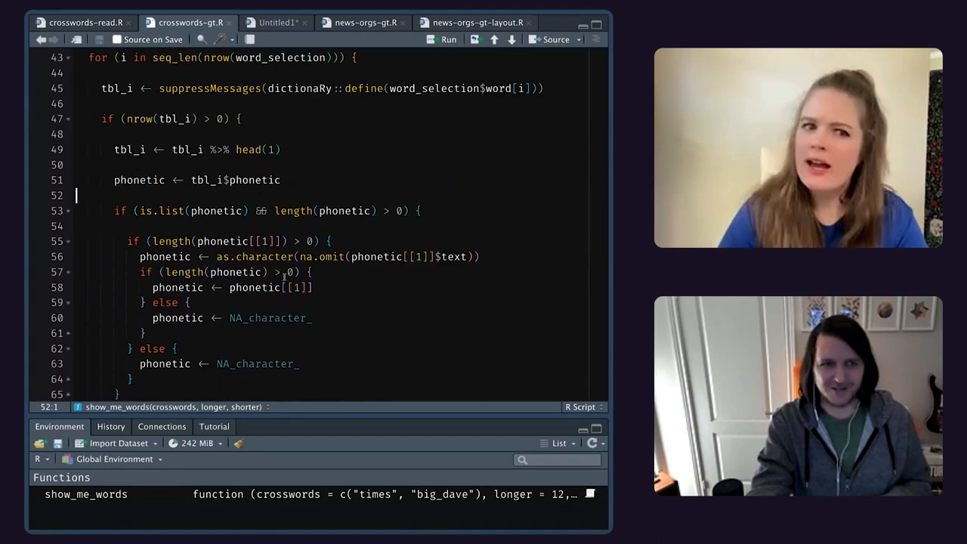
{"action": "scroll", "scroll_direction": "down", "scroll_amount": 3}
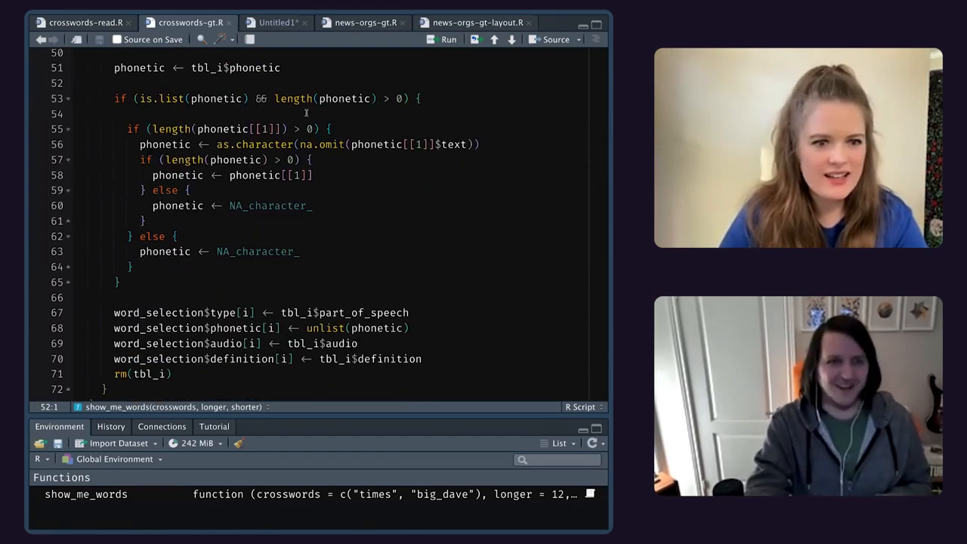
{"action": "scroll", "scroll_direction": "up", "scroll_amount": 3}
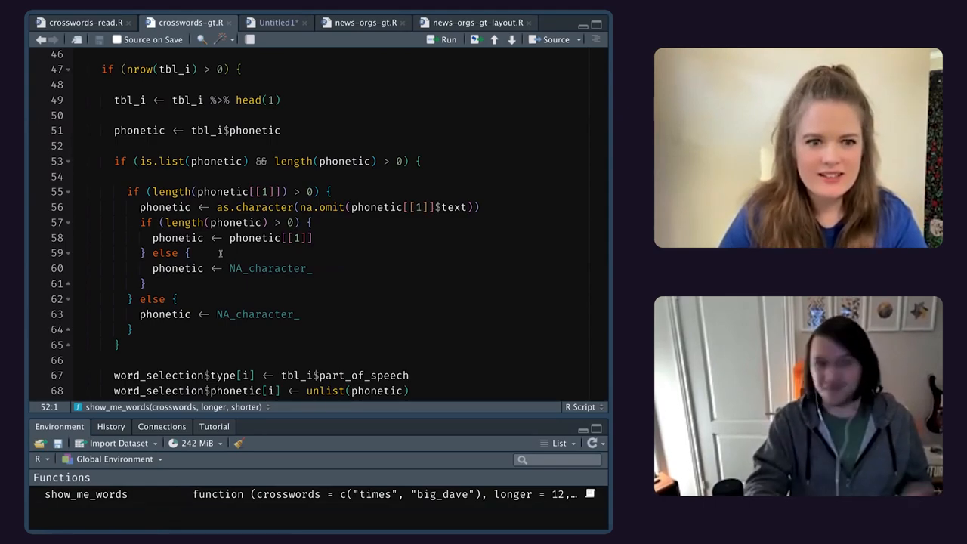
{"action": "scroll", "scroll_direction": "down", "scroll_amount": 3}
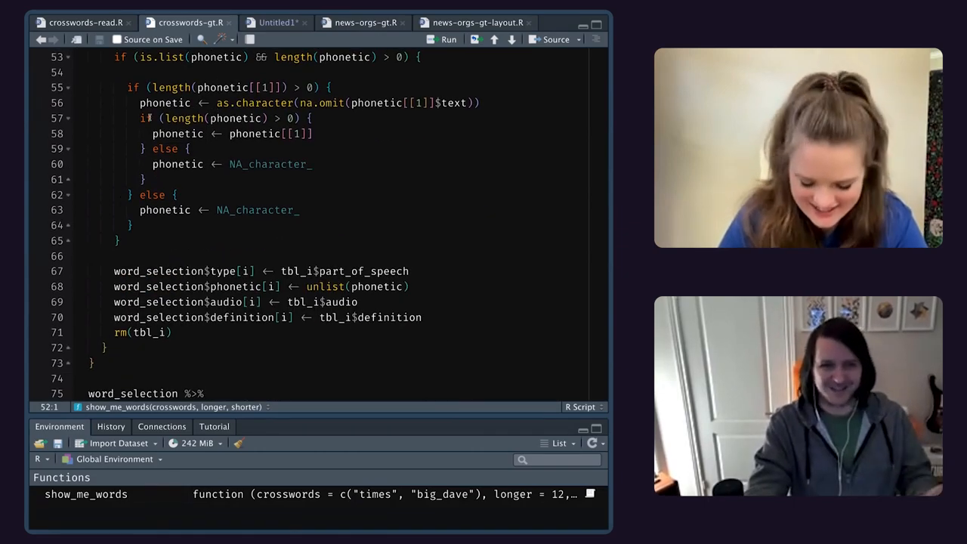
{"action": "scroll", "scroll_direction": "down", "scroll_amount": 3}
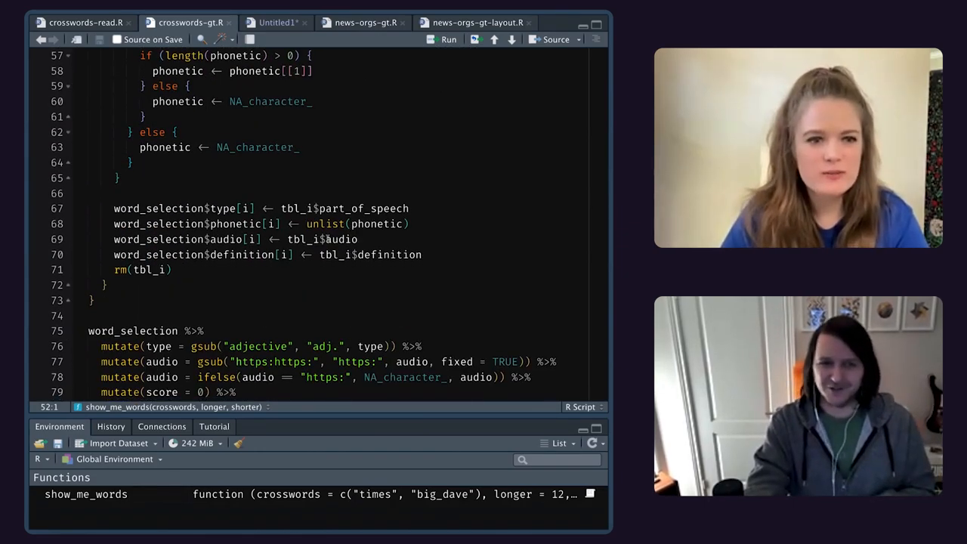
{"action": "scroll", "scroll_direction": "down", "scroll_amount": 3}
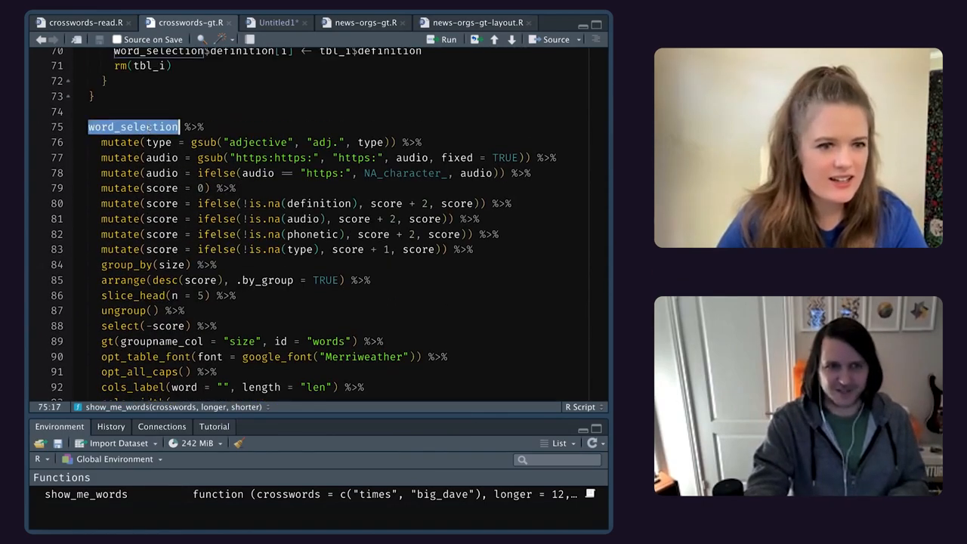
{"action": "scroll", "scroll_direction": "up", "scroll_amount": 3}
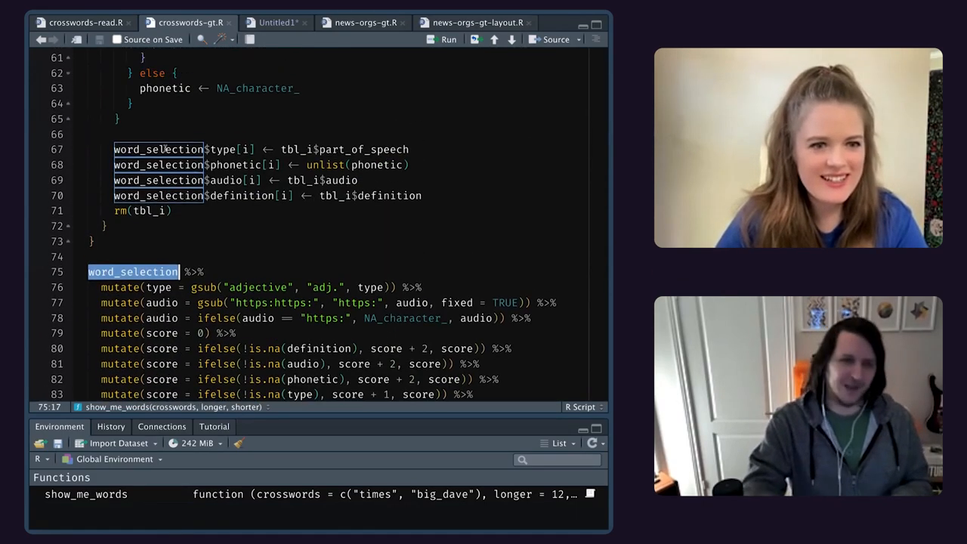
{"action": "scroll", "scroll_direction": "up", "scroll_amount": 3}
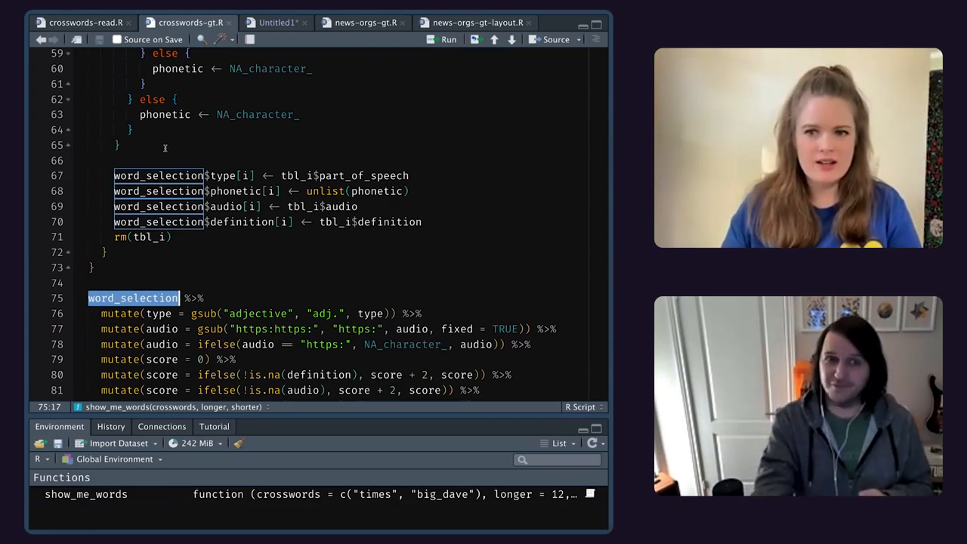
{"action": "scroll", "scroll_direction": "down", "scroll_amount": 3}
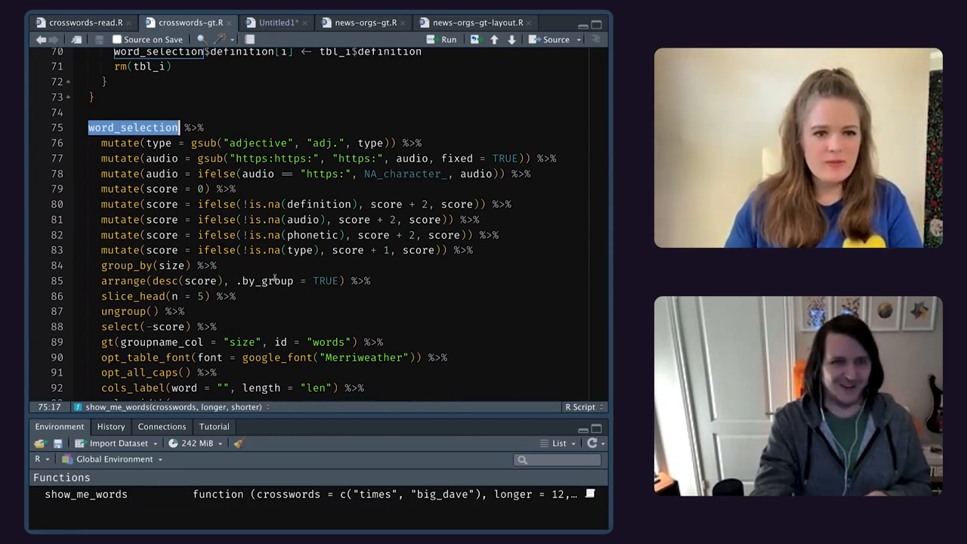
{"action": "scroll", "scroll_direction": "down", "scroll_amount": 3}
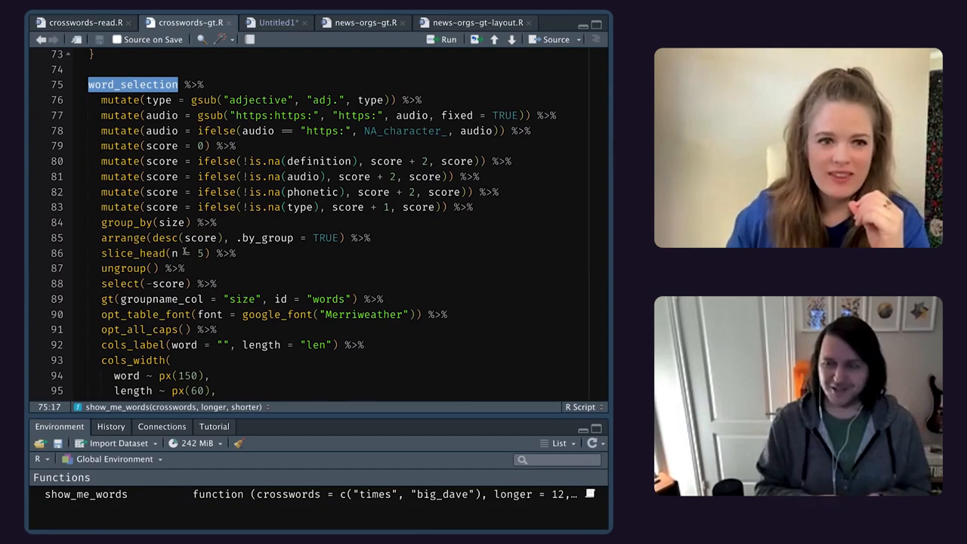
{"action": "scroll", "scroll_direction": "down", "scroll_amount": 3}
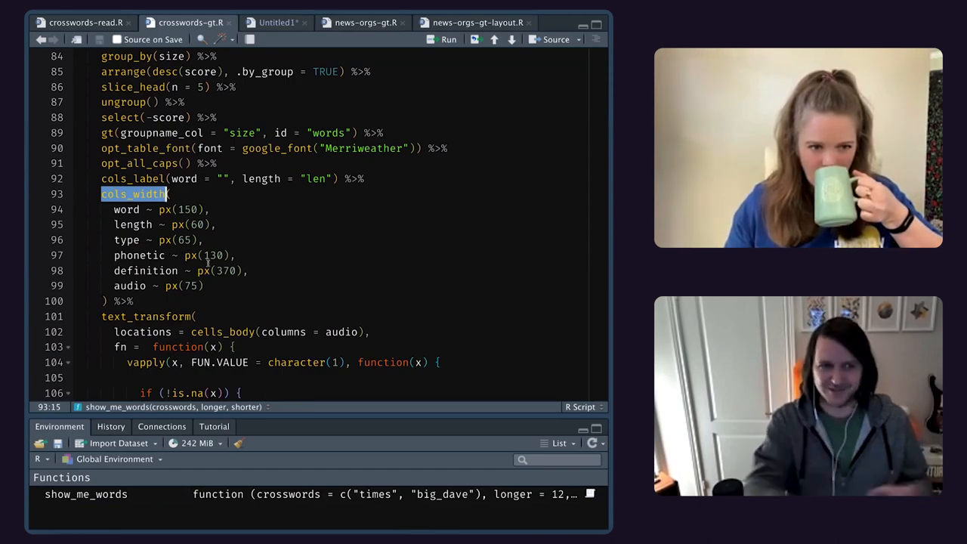
{"action": "scroll", "scroll_direction": "down", "scroll_amount": 3}
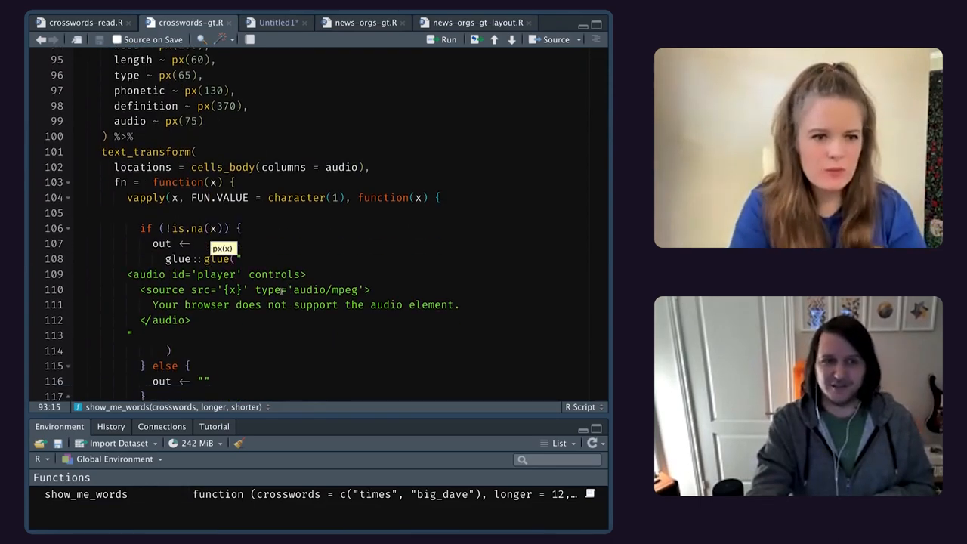
Highlight the {x} placeholder in the audio source code.
{"action": "left_click", "coordinate": [276, 274]}
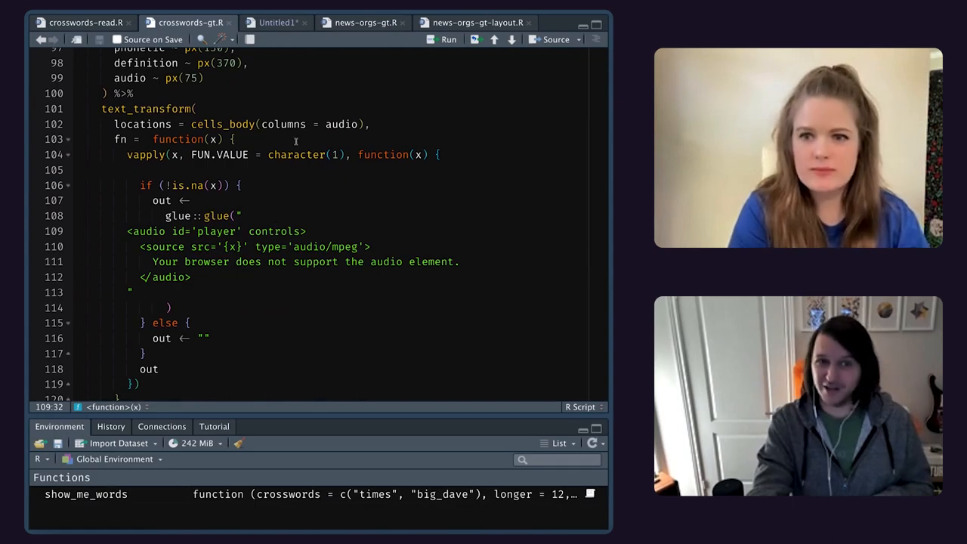
{"action": "scroll", "scroll_direction": "up", "scroll_amount": 3}
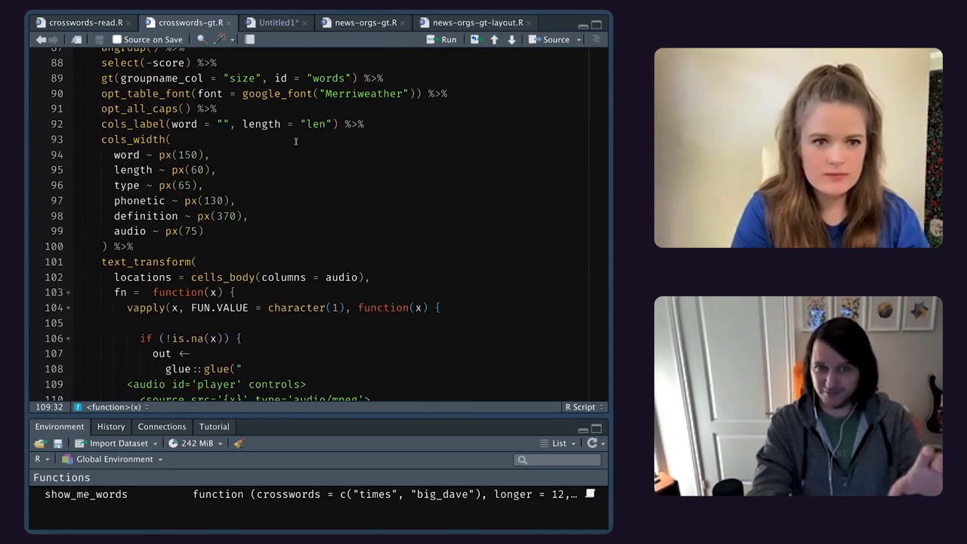
{"action": "scroll", "scroll_direction": "down", "scroll_amount": 3}
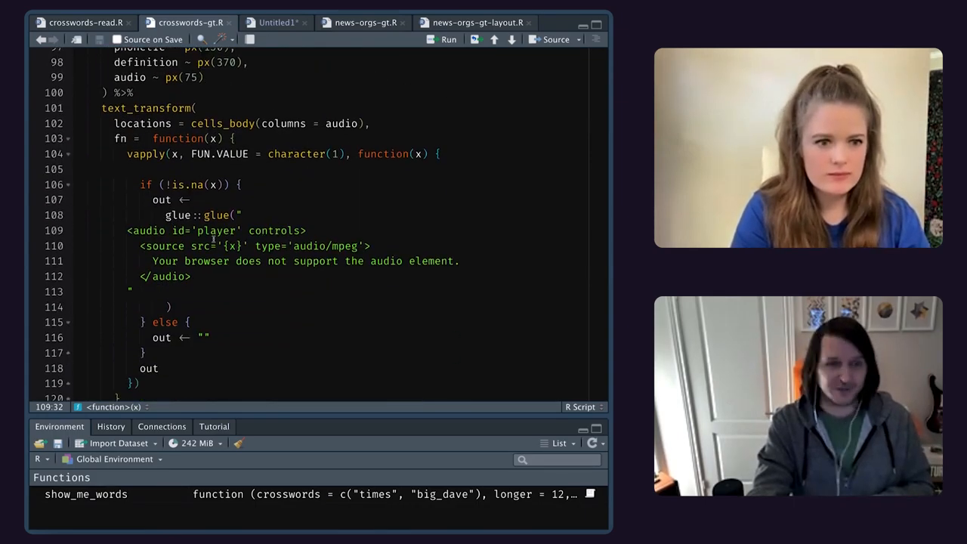
{"action": "double_click", "coordinate": [232, 245]}
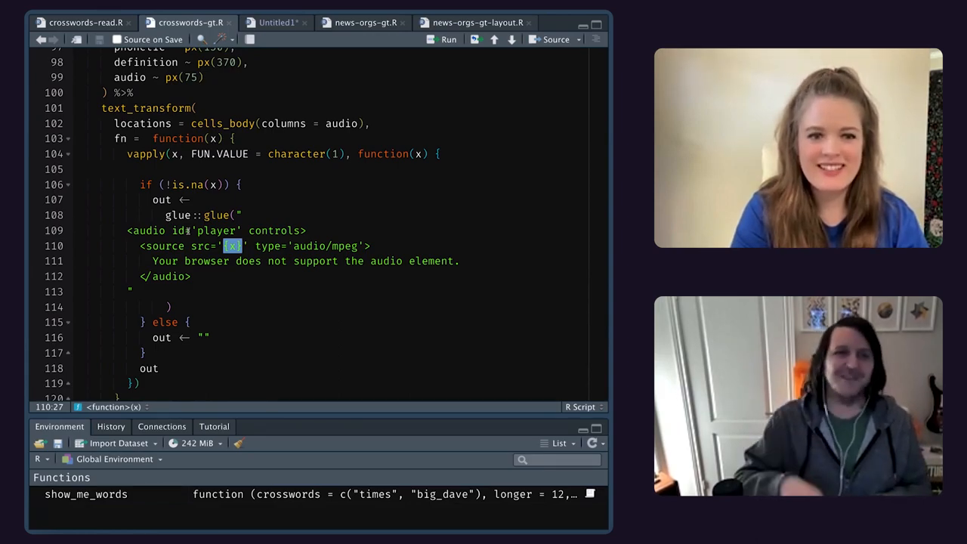
Rerun show_me_words(crosswords = "times") and scroll the freshly generated word table.
{"action": "scroll", "scroll_direction": "down", "scroll_amount": 3}
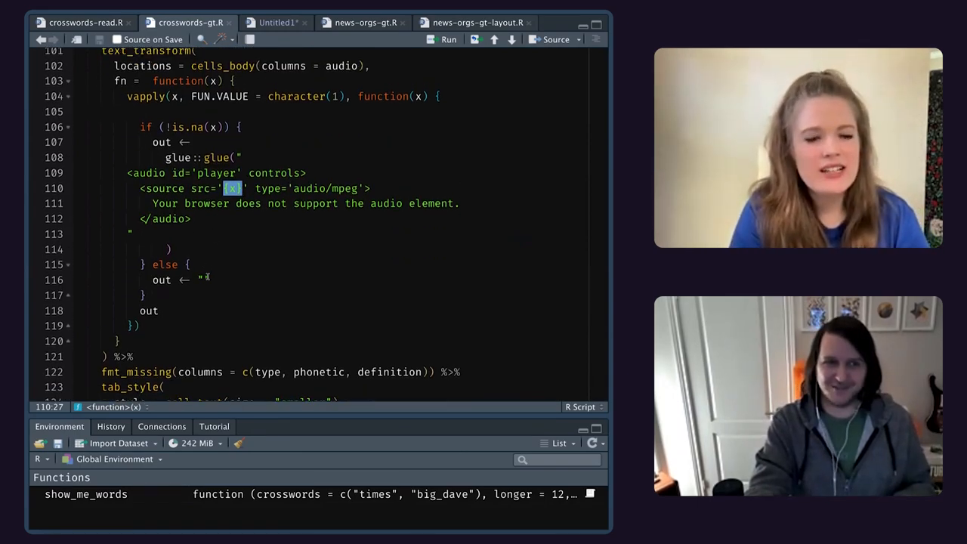
{"action": "scroll", "scroll_direction": "down", "scroll_amount": 3}
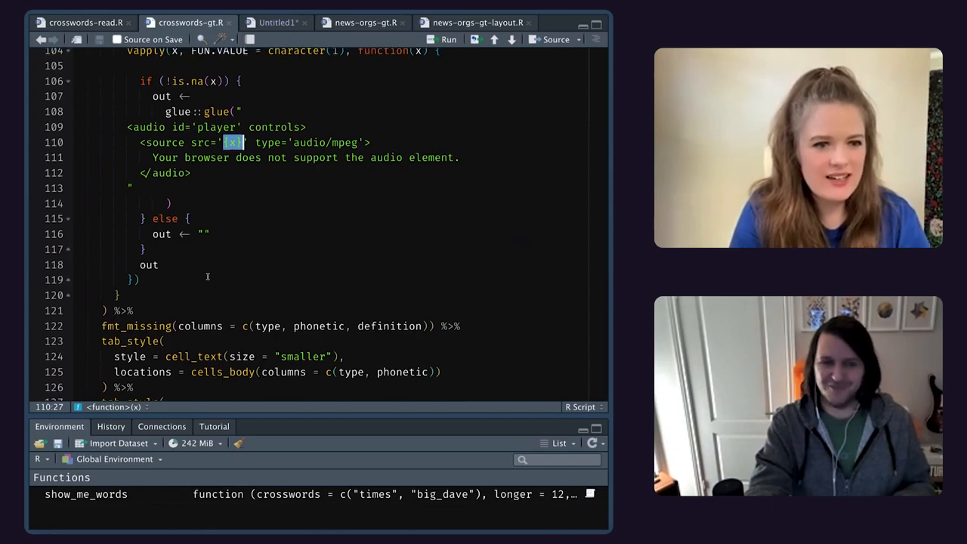
{"action": "scroll", "scroll_direction": "down", "scroll_amount": 3}
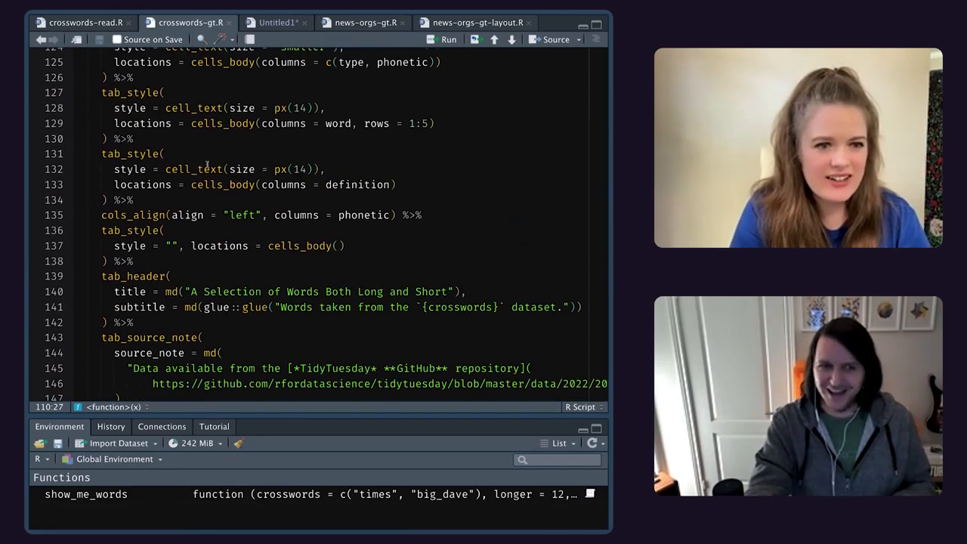
{"action": "scroll", "scroll_direction": "down", "scroll_amount": 3}
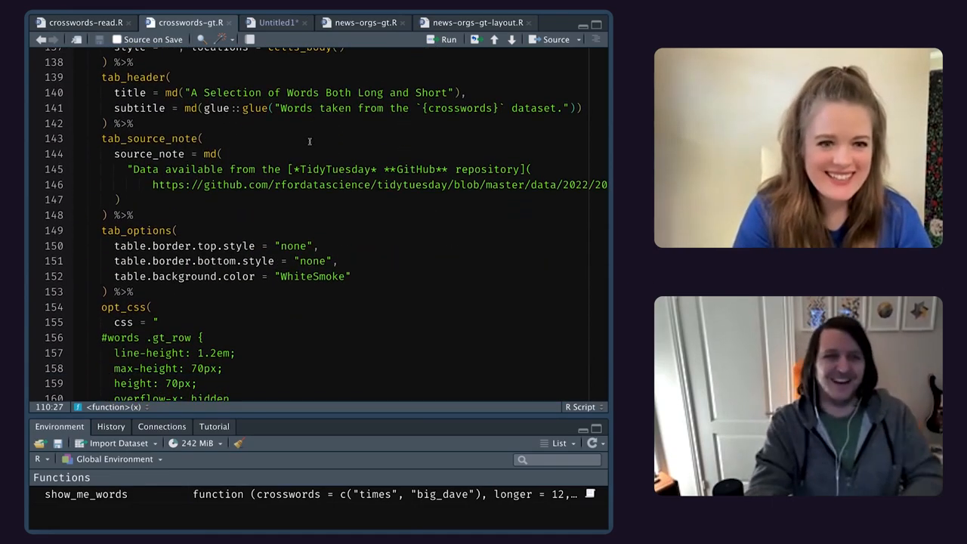
{"action": "scroll", "scroll_direction": "down", "scroll_amount": 3}
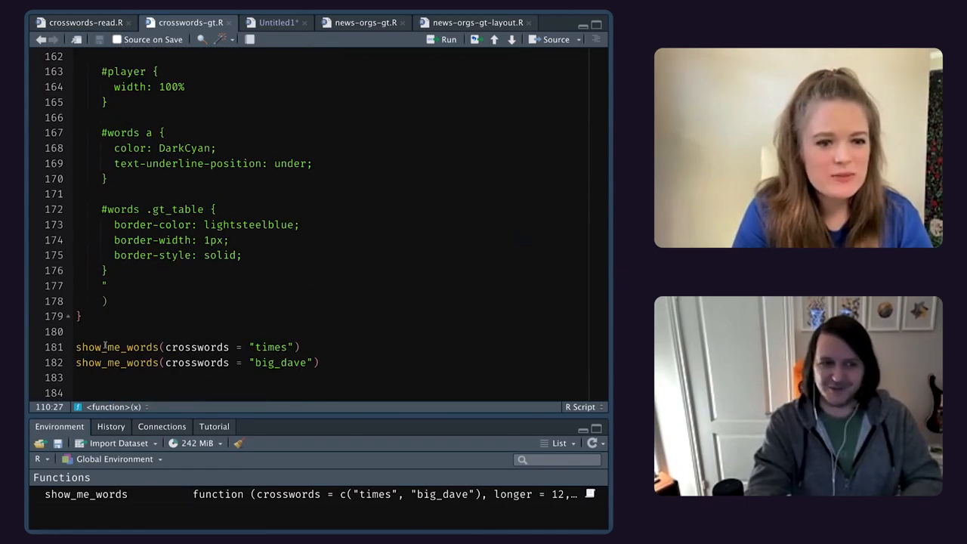
{"action": "double_click", "coordinate": [270, 347]}
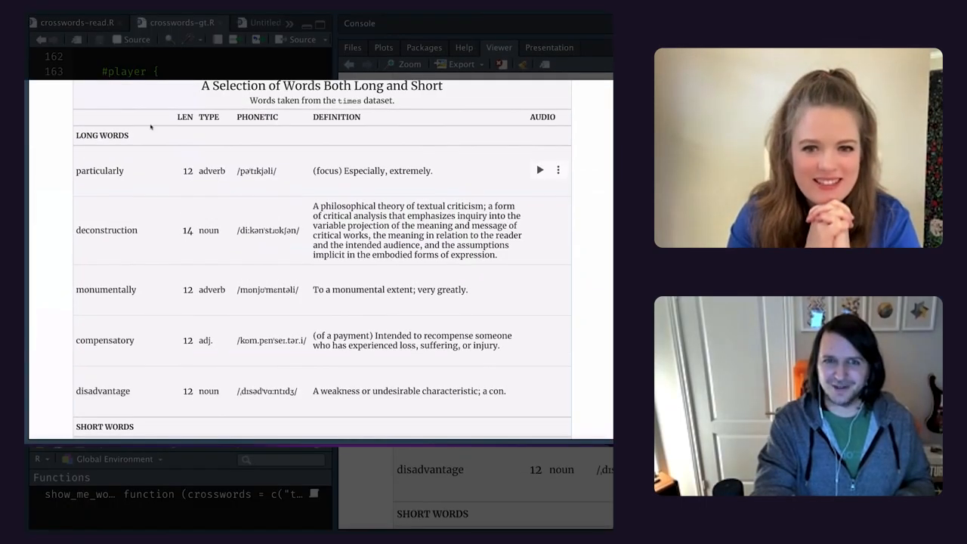
{"action": "mouse_move", "coordinate": [209, 111]}
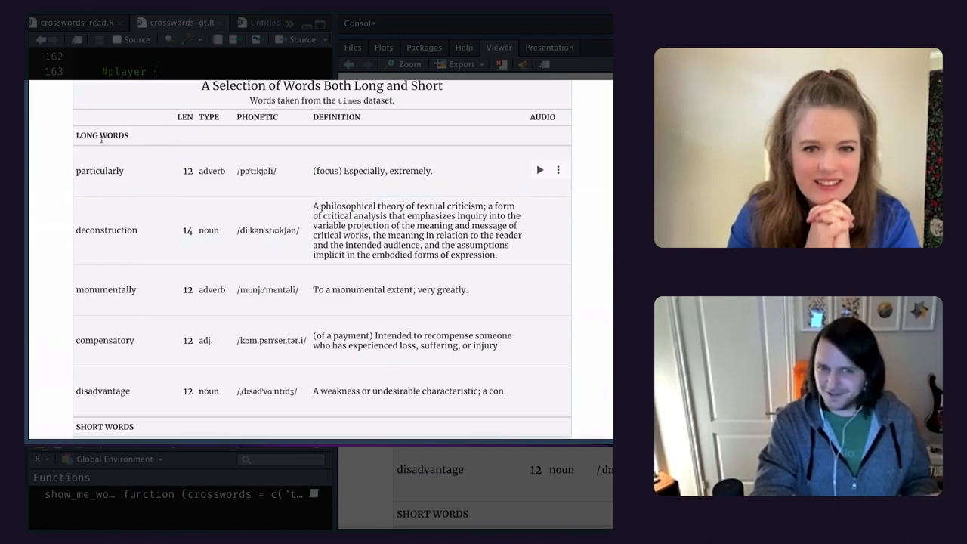
{"action": "scroll", "scroll_direction": "down", "scroll_amount": 3}
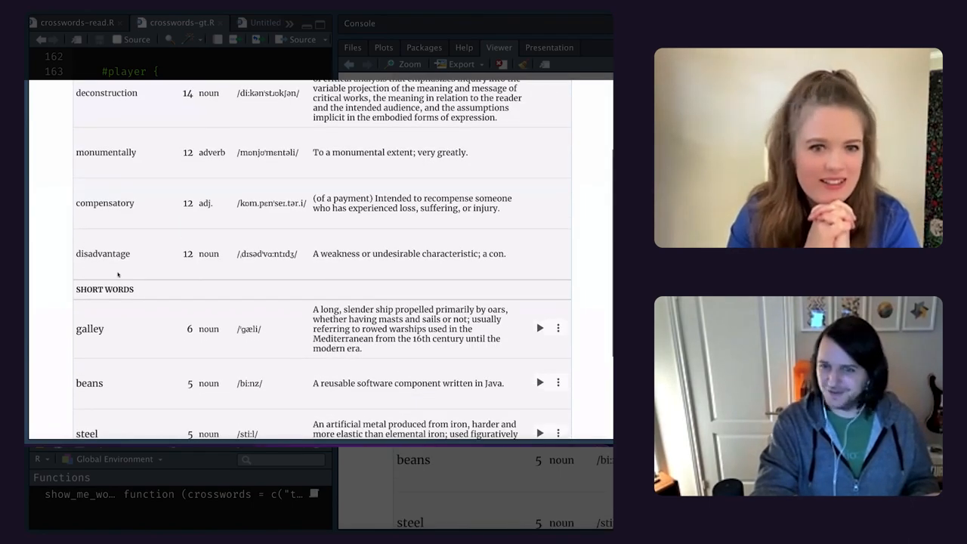
{"action": "scroll", "scroll_direction": "down", "scroll_amount": 3}
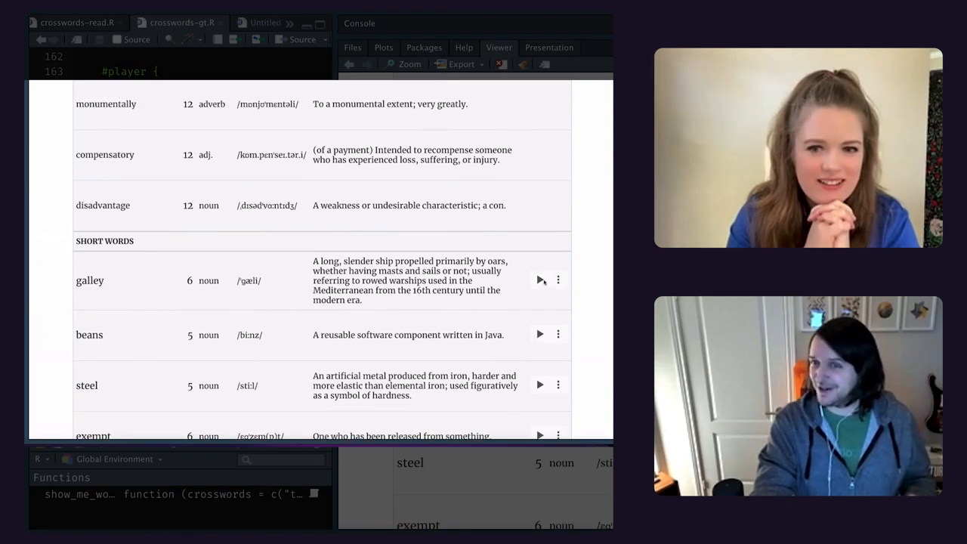
{"action": "scroll", "scroll_direction": "up", "scroll_amount": 3}
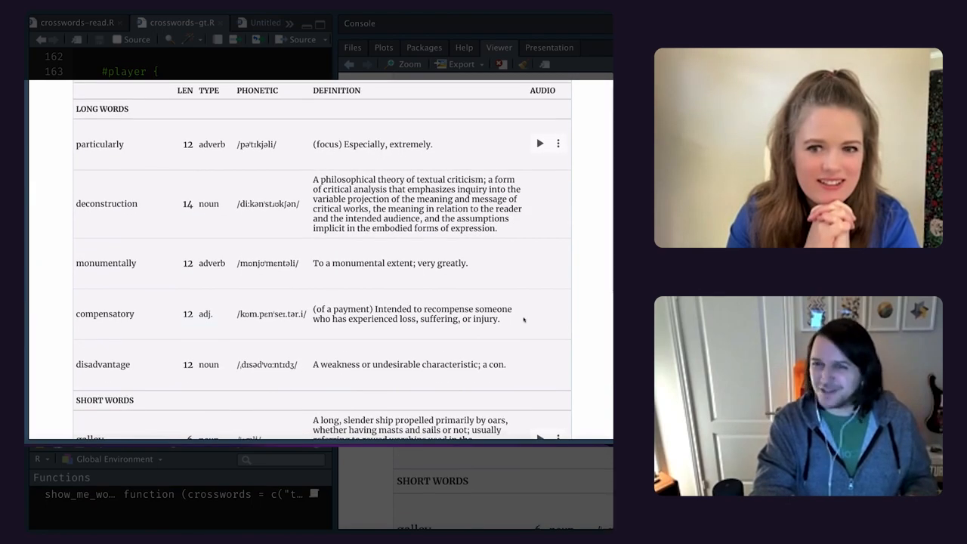
{"action": "scroll", "scroll_direction": "down", "scroll_amount": 3}
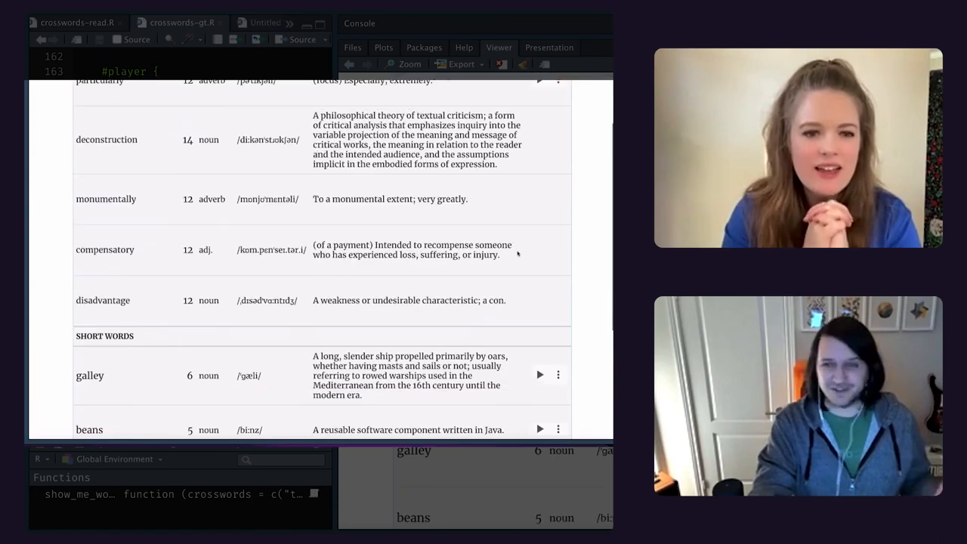
{"action": "scroll", "scroll_direction": "down", "scroll_amount": 3}
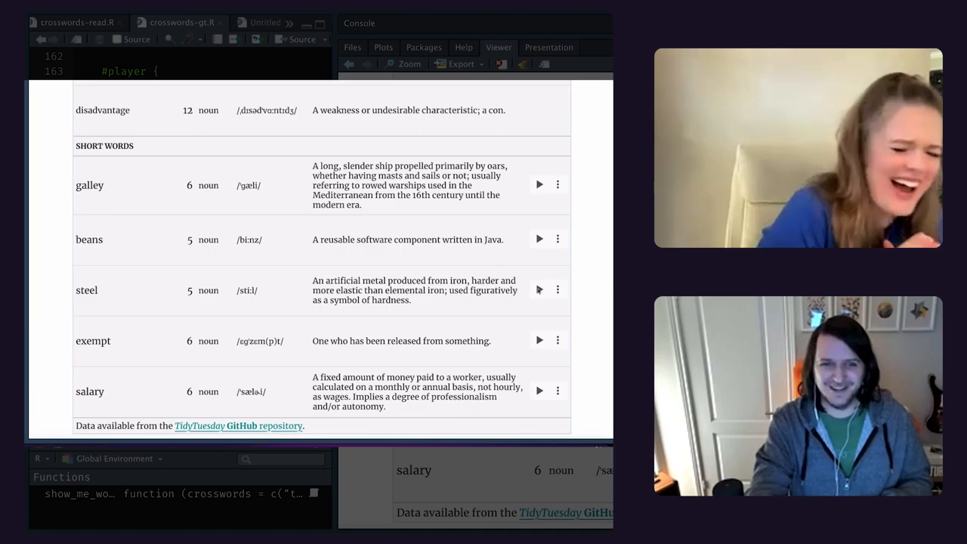
{"action": "scroll", "scroll_direction": "up", "scroll_amount": 3}
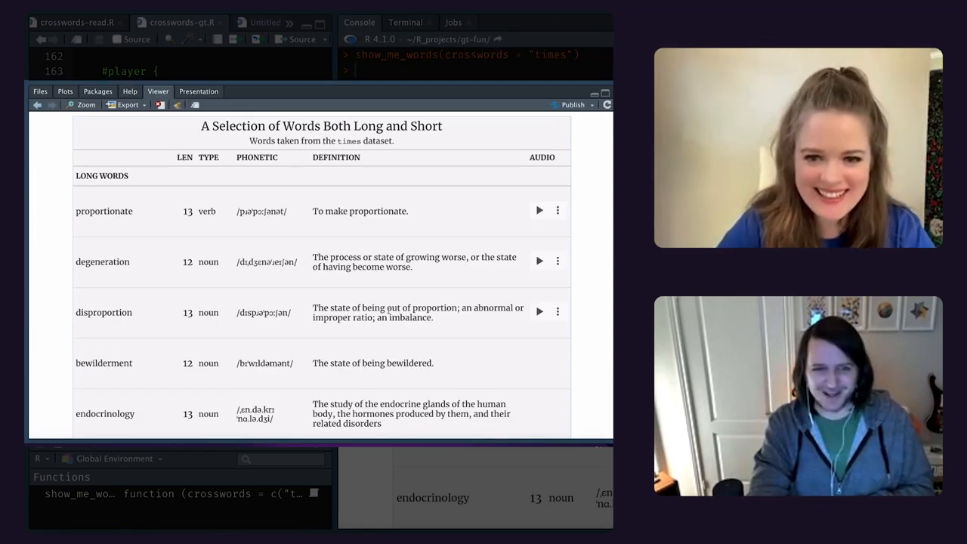
{"action": "left_click", "coordinate": [539, 312]}
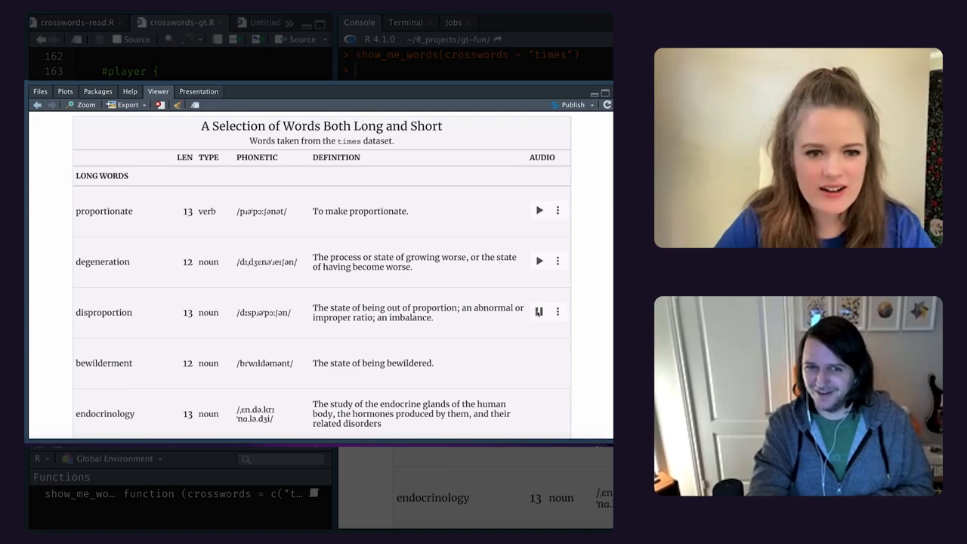
{"action": "left_click", "coordinate": [538, 260]}
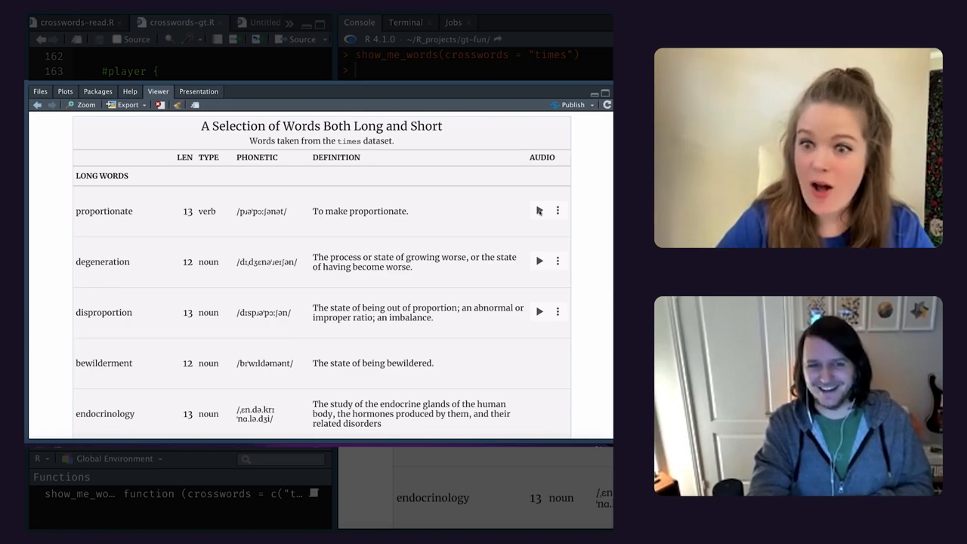
{"action": "scroll", "scroll_direction": "down", "scroll_amount": 3}
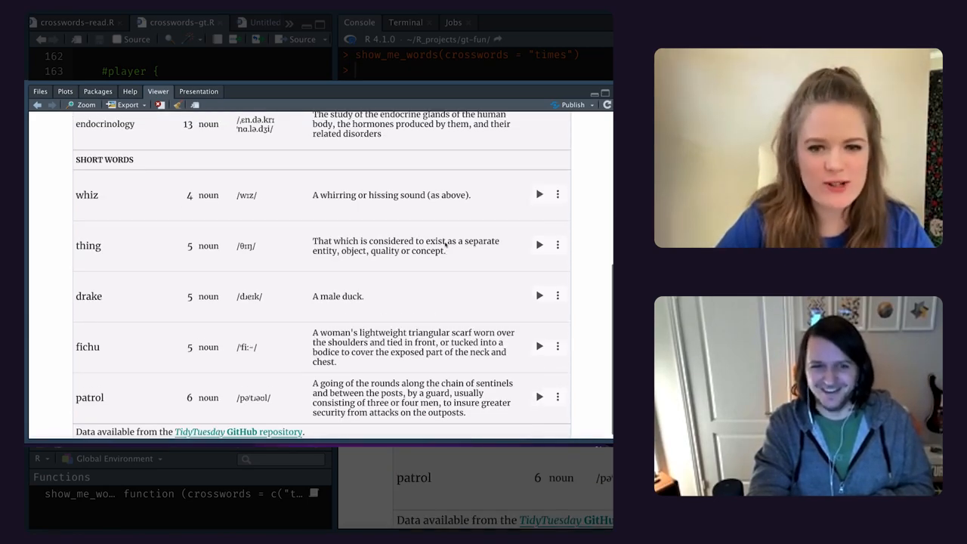
{"action": "scroll", "scroll_direction": "up", "scroll_amount": 3}
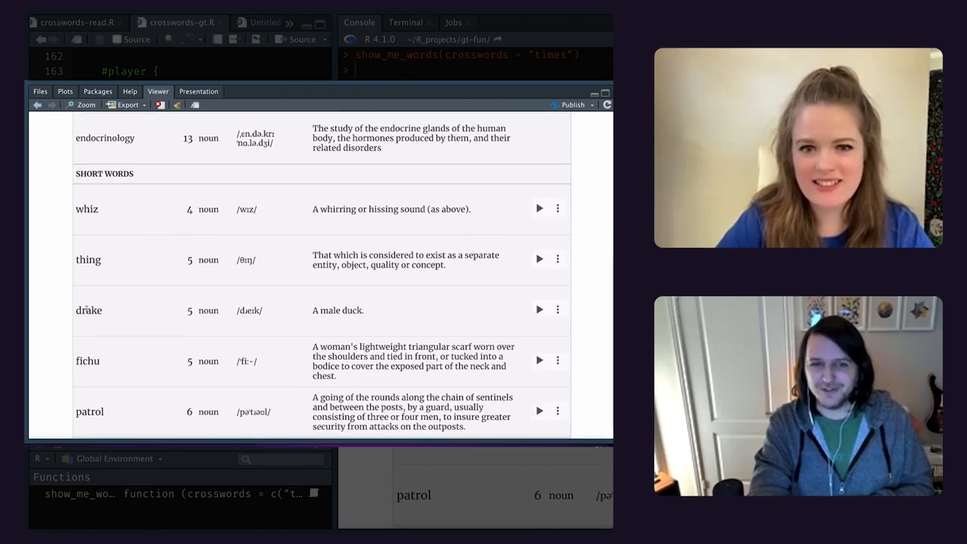
{"action": "left_click", "coordinate": [540, 310]}
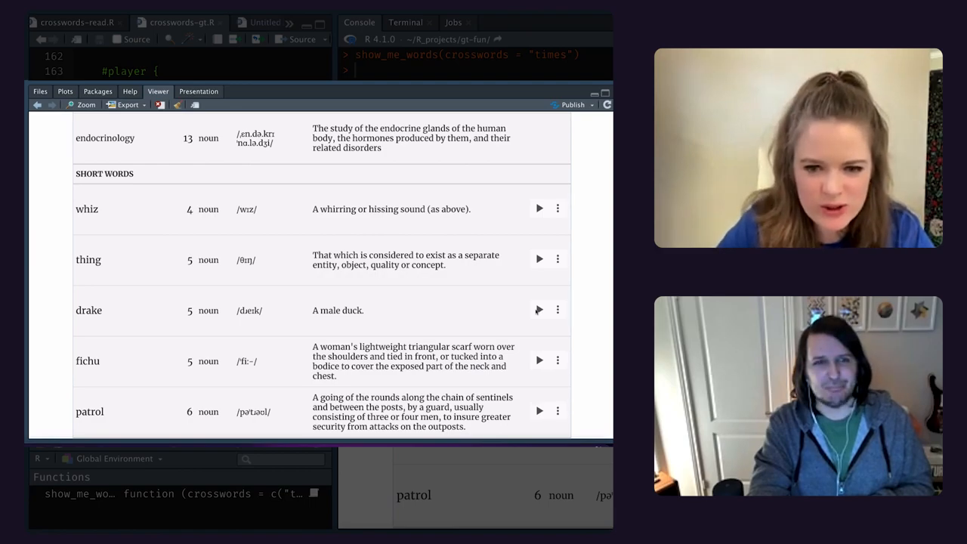
{"action": "scroll", "scroll_direction": "down", "scroll_amount": 3}
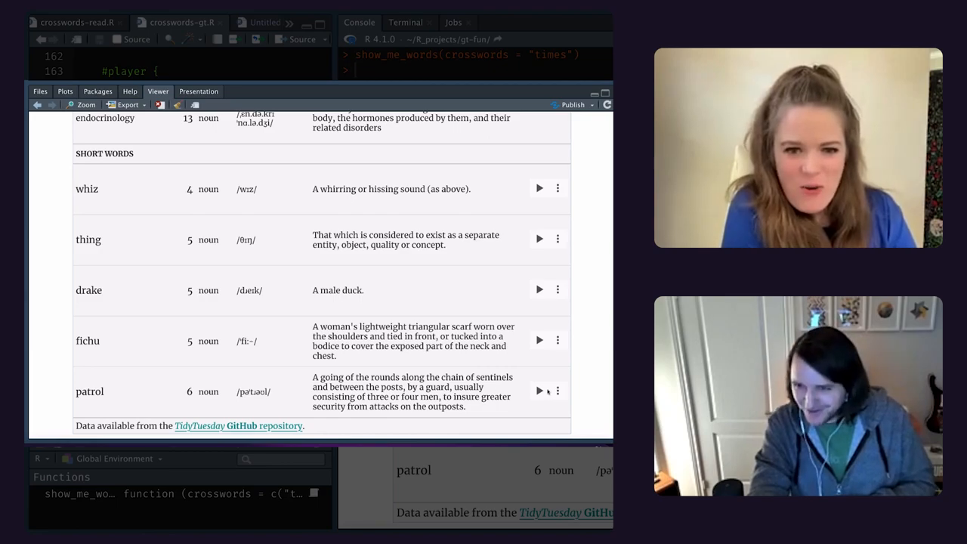
{"action": "left_click", "coordinate": [539, 391]}
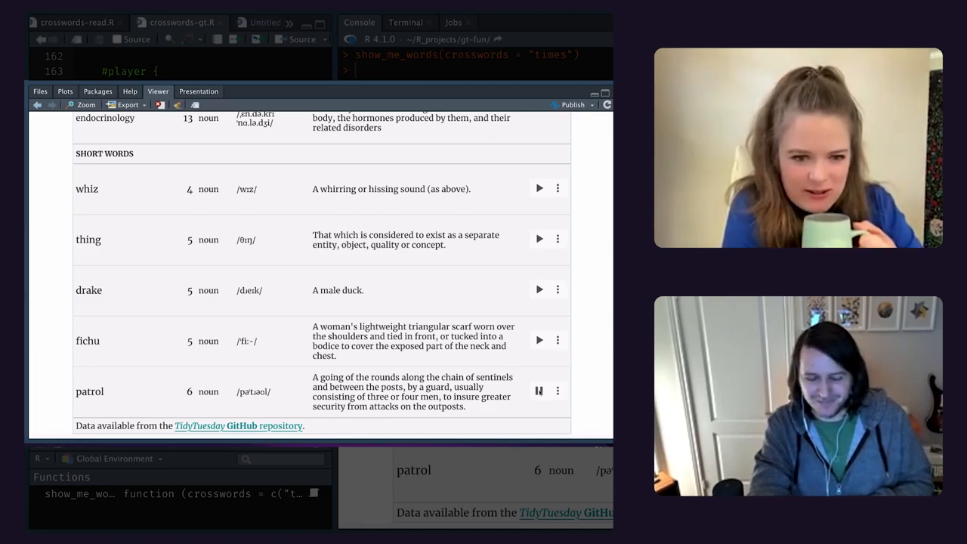
{"action": "scroll", "scroll_direction": "up", "scroll_amount": 3}
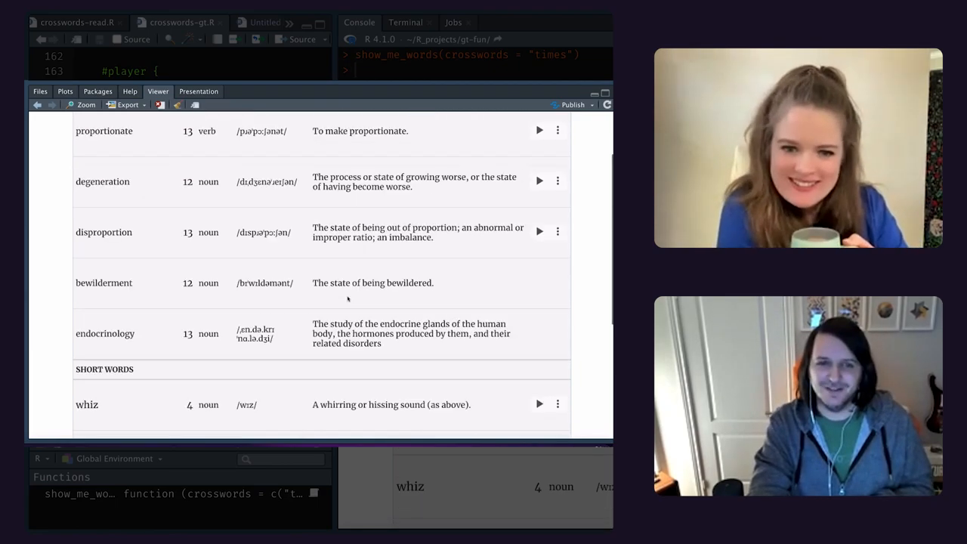
{"action": "scroll", "scroll_direction": "down", "scroll_amount": 3}
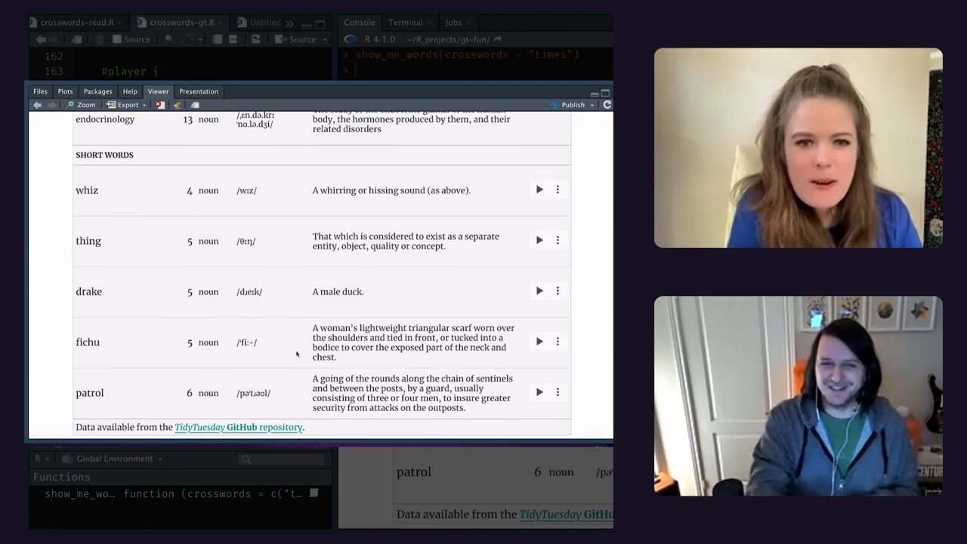
{"action": "scroll", "scroll_direction": "up", "scroll_amount": 3}
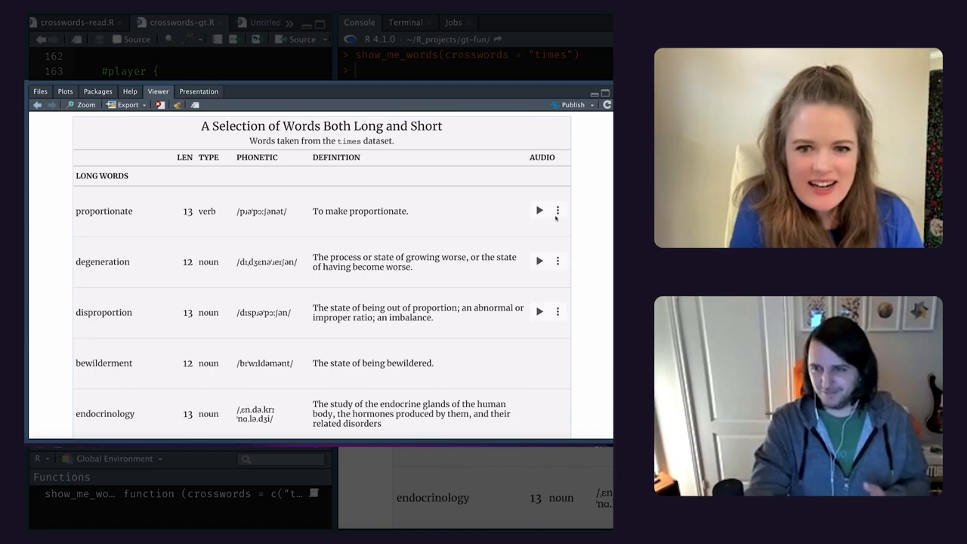
{"action": "scroll", "scroll_direction": "down", "scroll_amount": 3}
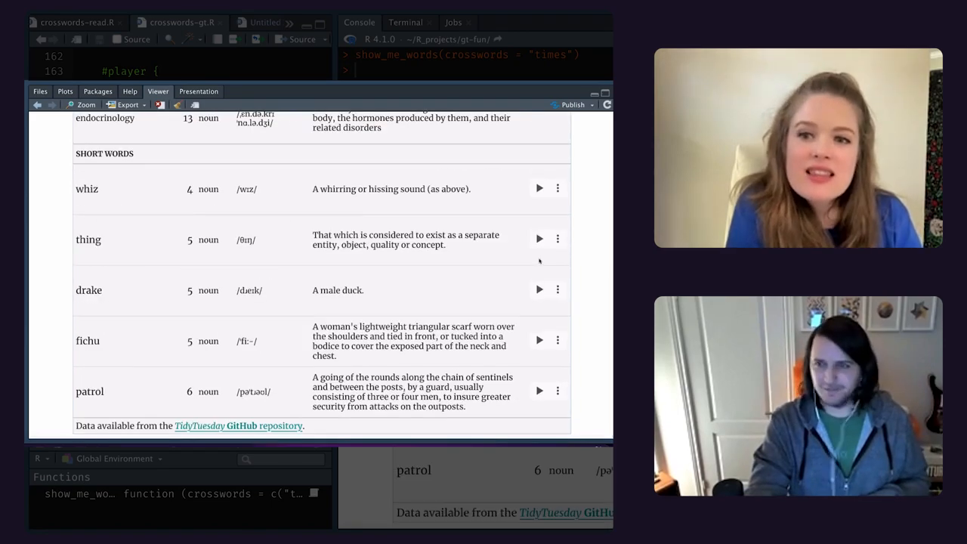
{"action": "mouse_move", "coordinate": [411, 257]}
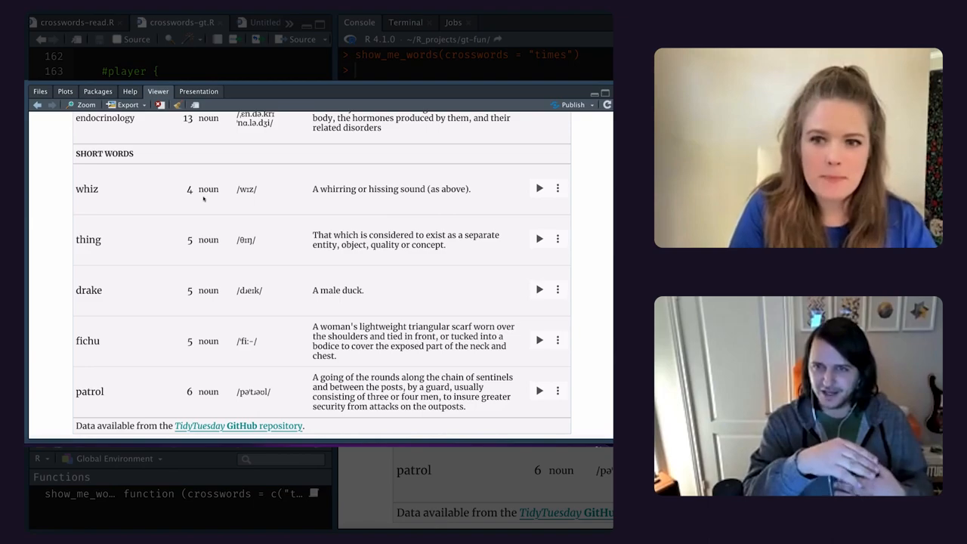
{"action": "scroll", "scroll_direction": "up", "scroll_amount": 3}
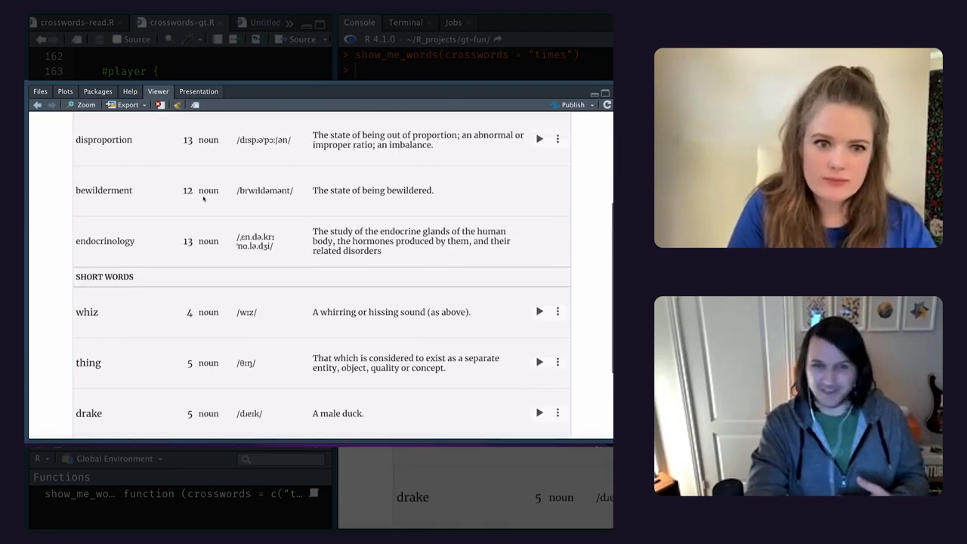
{"action": "scroll", "scroll_direction": "up", "scroll_amount": 3}
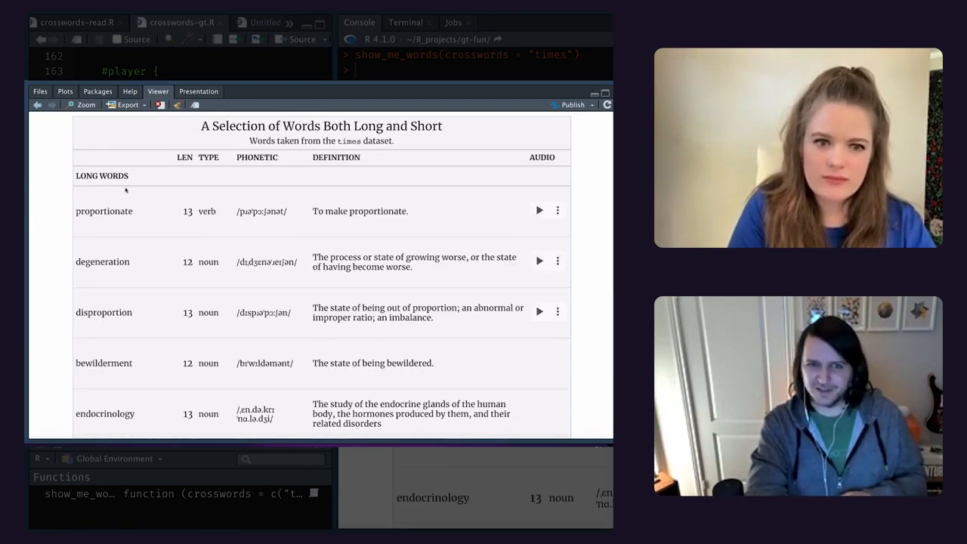
{"action": "mouse_move", "coordinate": [102, 181]}
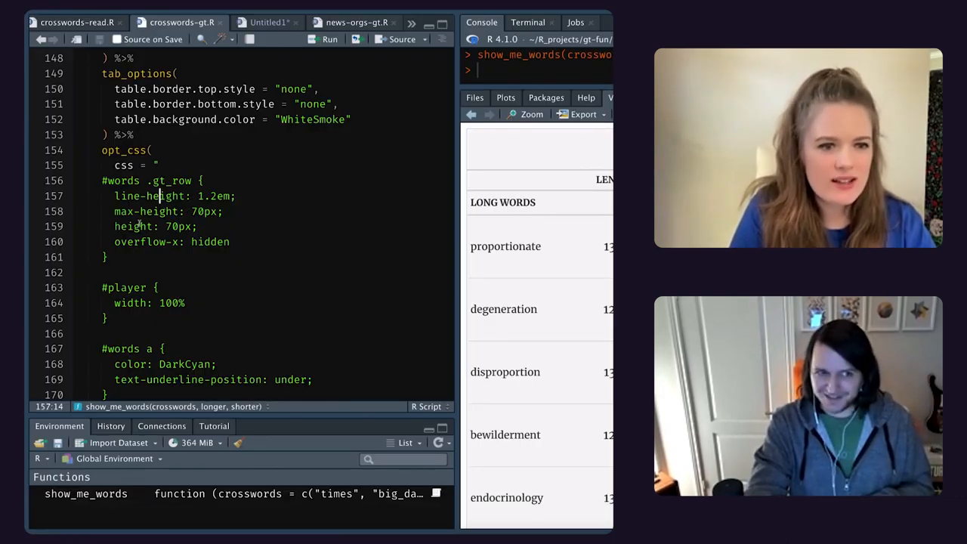
Scroll through the opt_css block of crosswords-gt.R.
{"action": "double_click", "coordinate": [210, 241]}
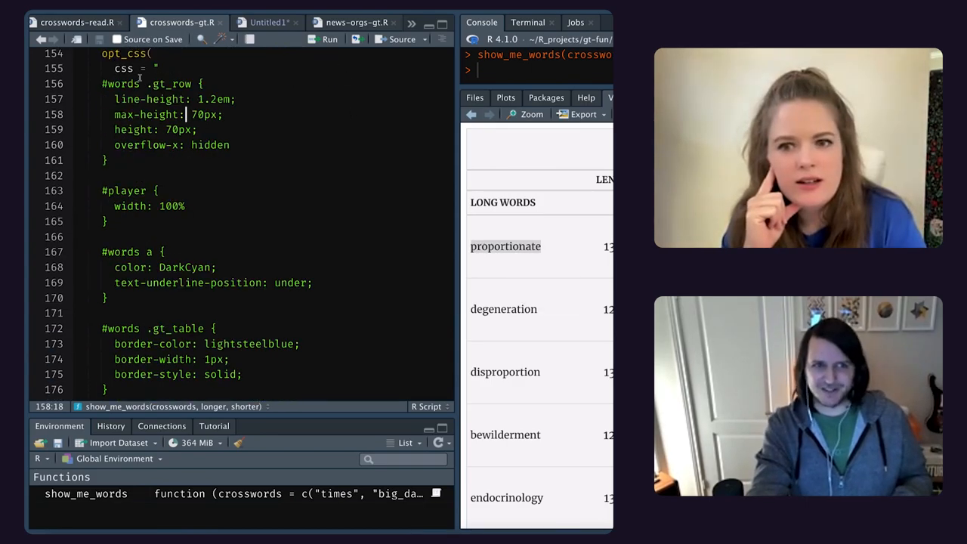
{"action": "scroll", "scroll_direction": "up", "scroll_amount": 3}
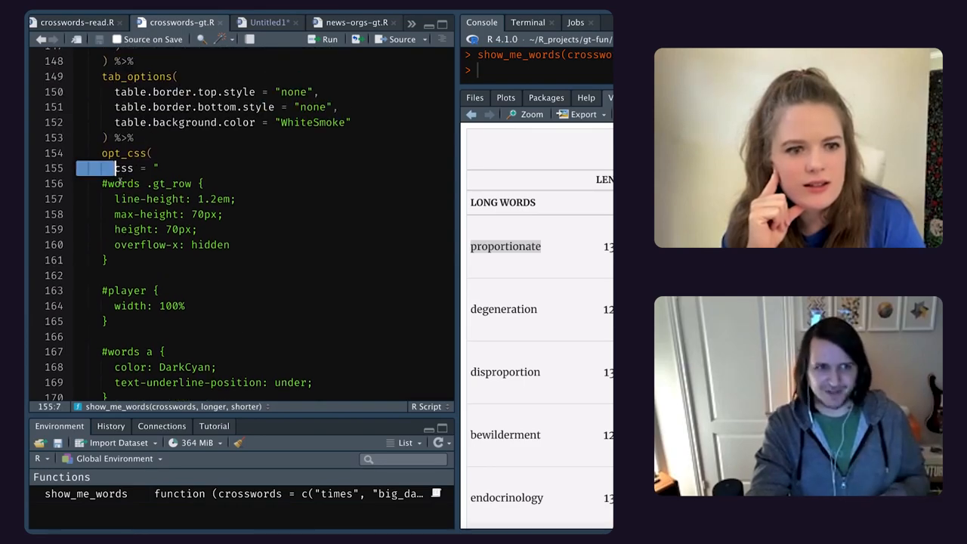
{"action": "scroll", "scroll_direction": "up", "scroll_amount": 3}
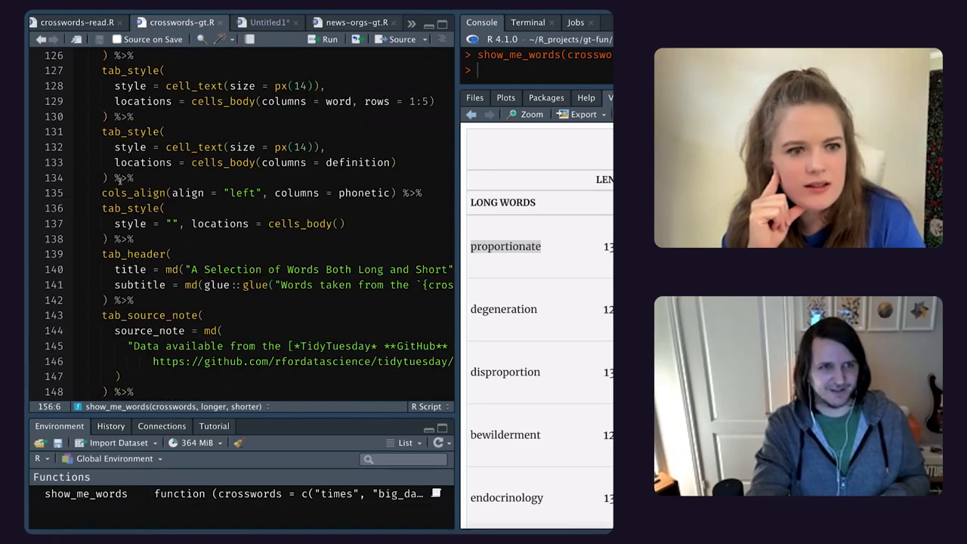
{"action": "scroll", "scroll_direction": "up", "scroll_amount": 3}
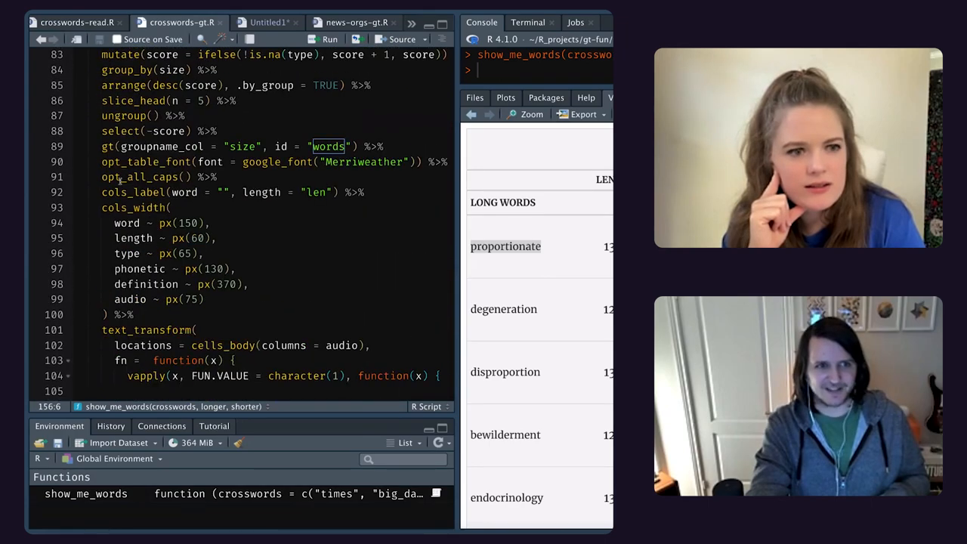
{"action": "scroll", "scroll_direction": "up", "scroll_amount": 3}
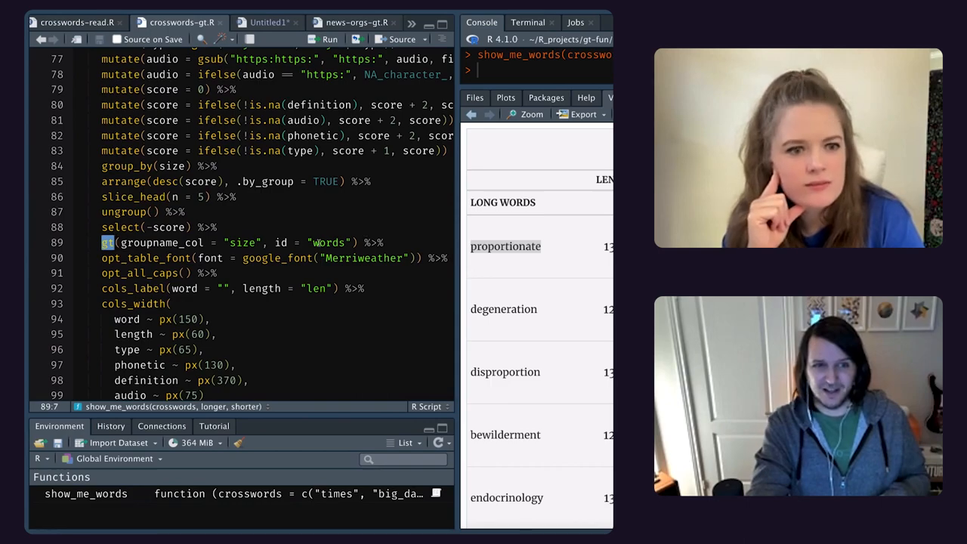
{"action": "scroll", "scroll_direction": "down", "scroll_amount": 3}
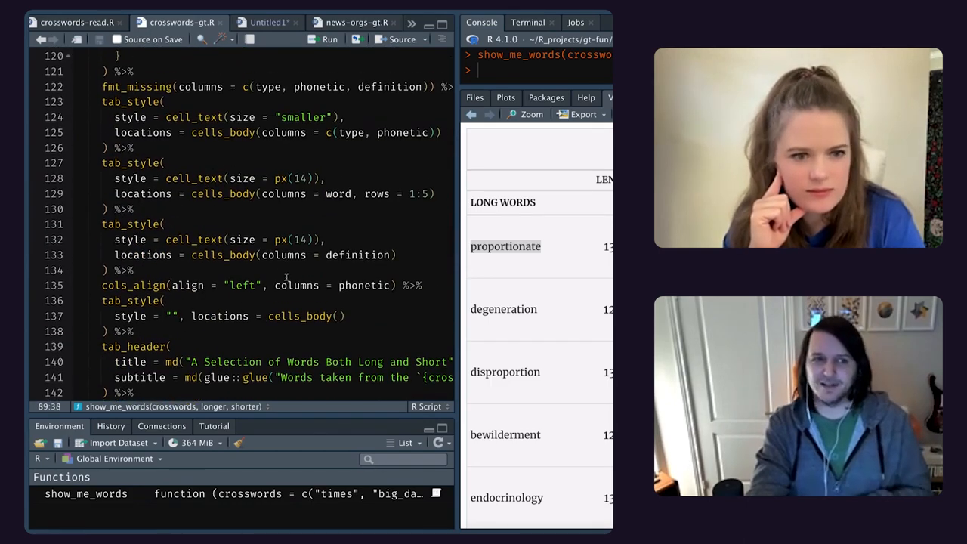
{"action": "scroll", "scroll_direction": "up", "scroll_amount": 3}
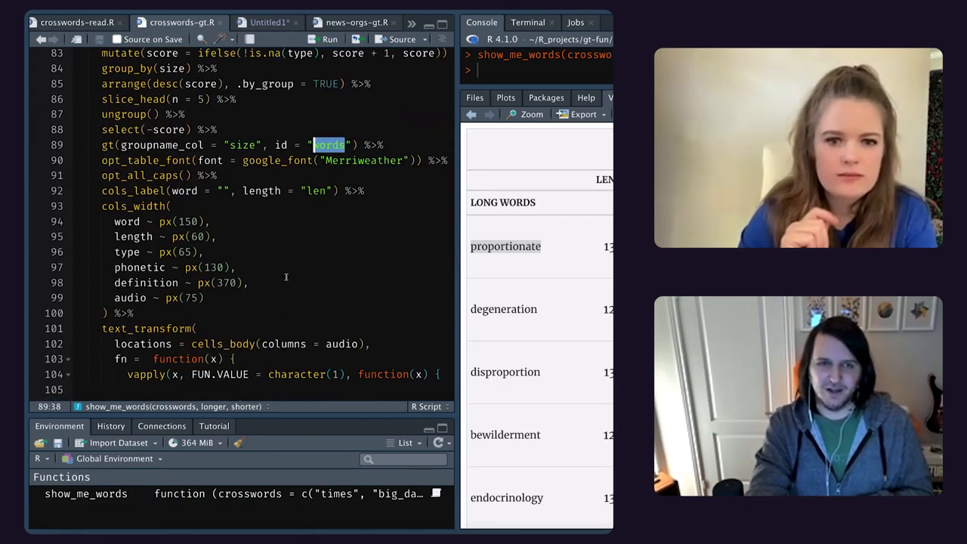
{"action": "scroll", "scroll_direction": "down", "scroll_amount": 3}
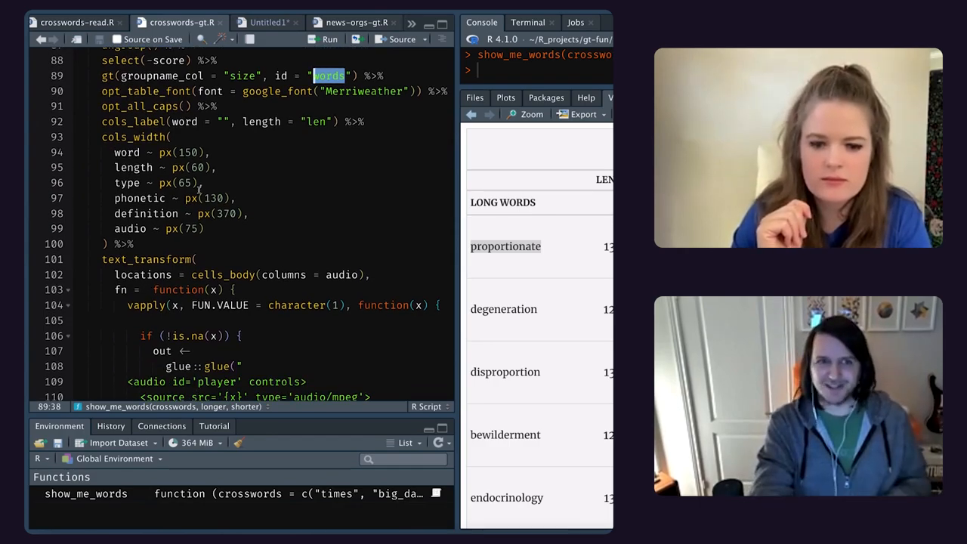
{"action": "scroll", "scroll_direction": "down", "scroll_amount": 3}
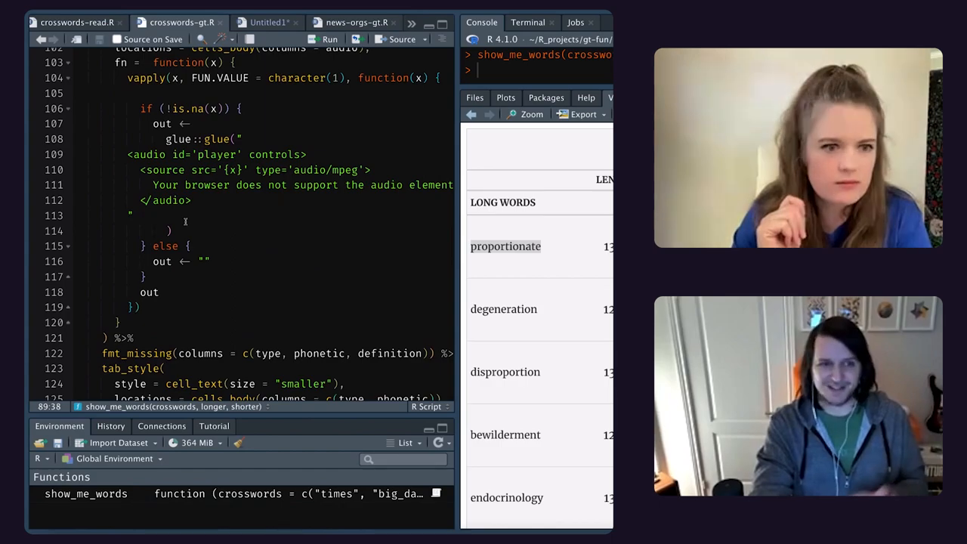
{"action": "scroll", "scroll_direction": "down", "scroll_amount": 3}
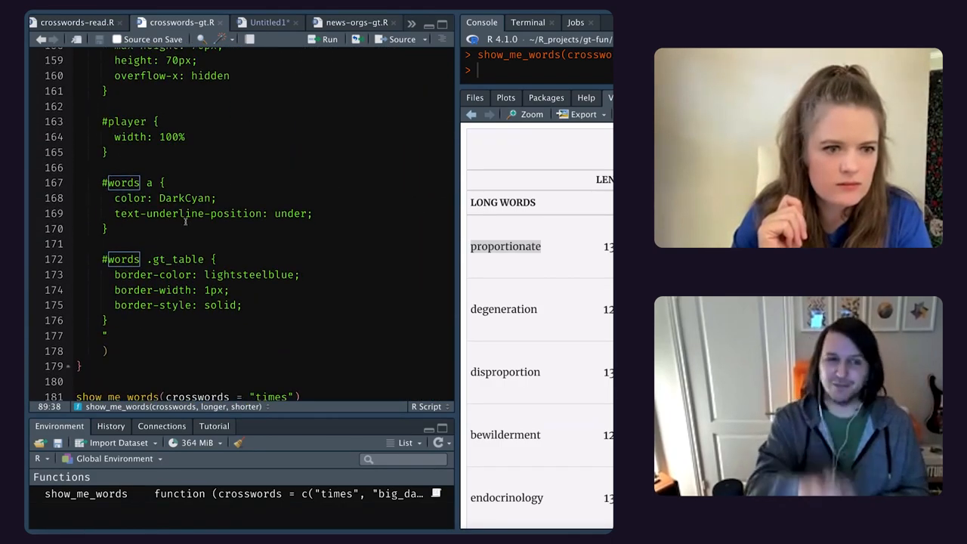
Highlight every '#words' id occurrence, then locate the show_me_words times call.
{"action": "left_click", "coordinate": [152, 259]}
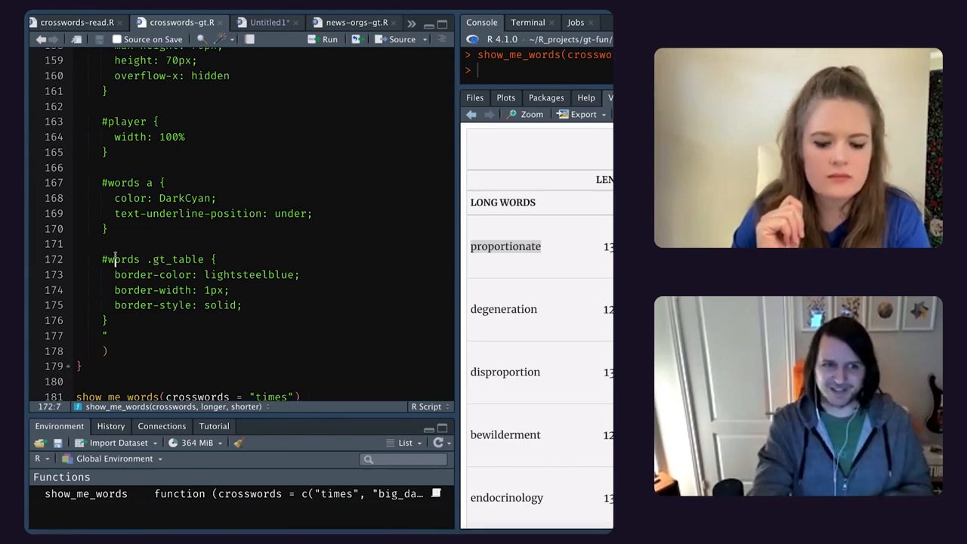
{"action": "double_click", "coordinate": [121, 258]}
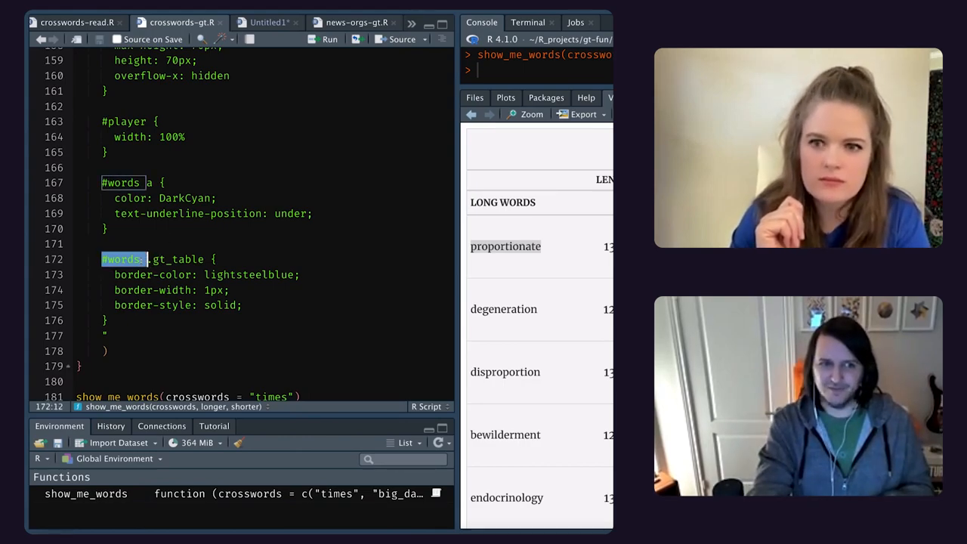
{"action": "left_click", "coordinate": [147, 259]}
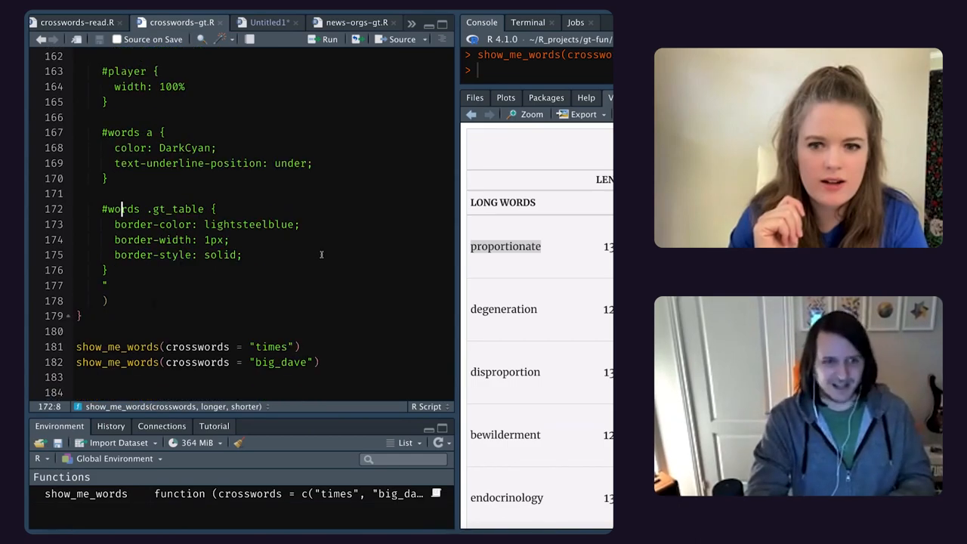
{"action": "left_click", "coordinate": [300, 346]}
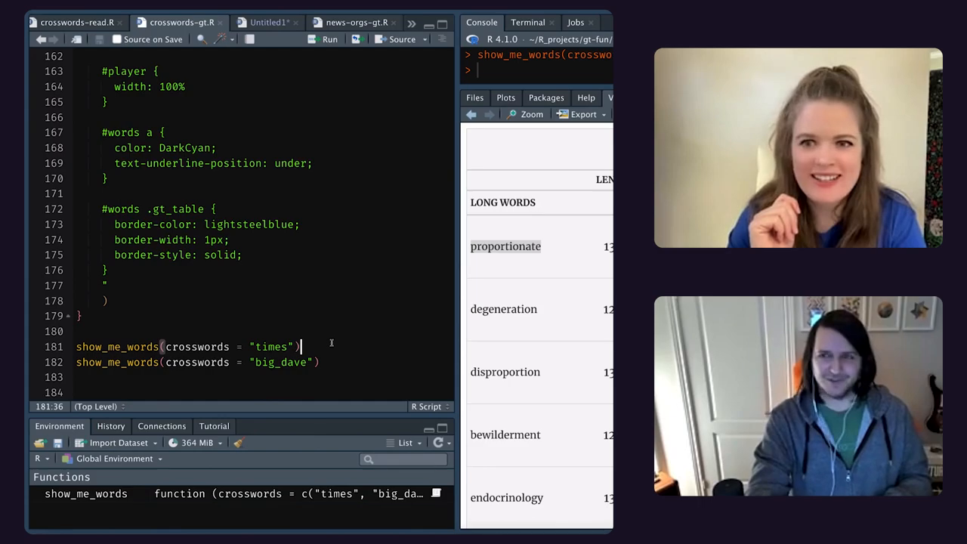
{"action": "scroll", "scroll_direction": "up", "scroll_amount": 3}
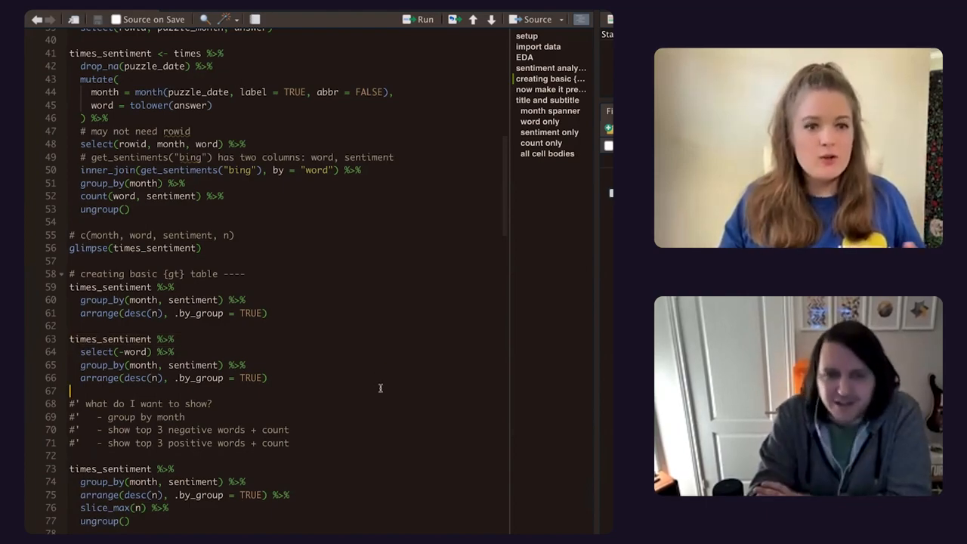
Scroll the sentiment script and view glimpse(times): 100,661 rows across 9 columns.
{"action": "scroll", "scroll_direction": "up", "scroll_amount": 3}
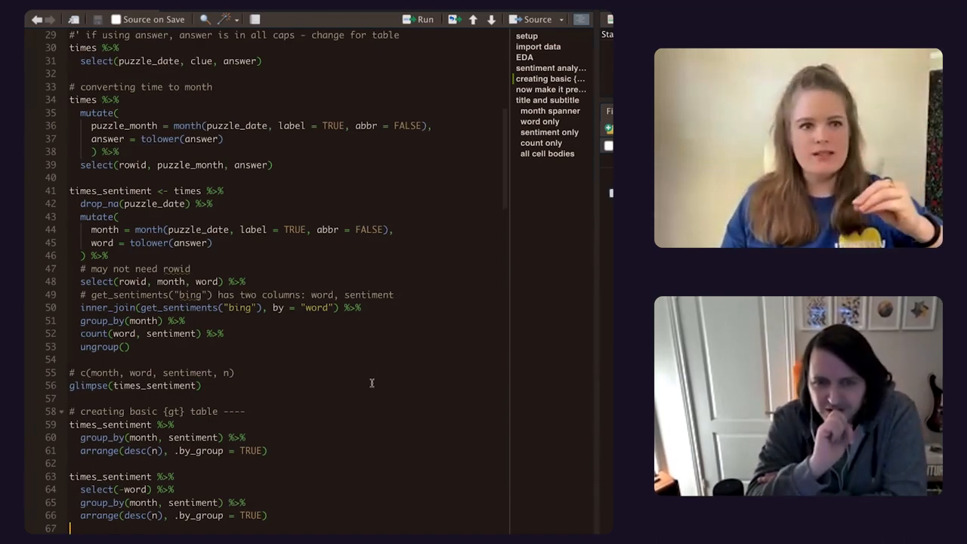
{"action": "scroll", "scroll_direction": "up", "scroll_amount": 3}
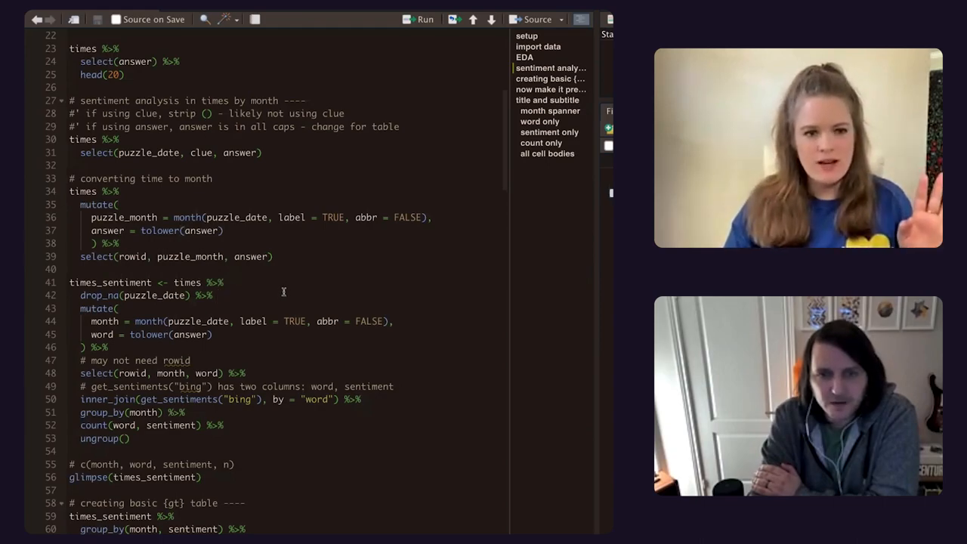
{"action": "mouse_move", "coordinate": [269, 294]}
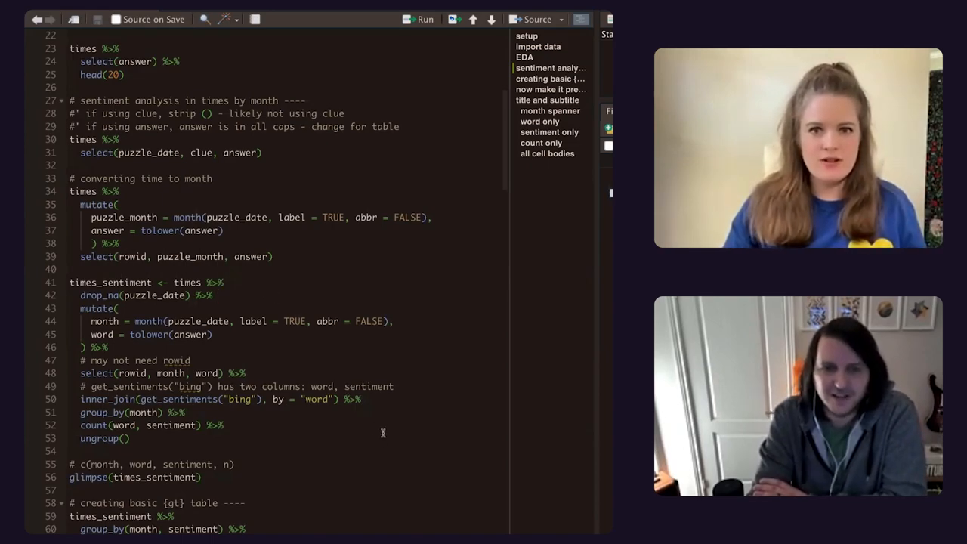
{"action": "scroll", "scroll_direction": "down", "scroll_amount": 3}
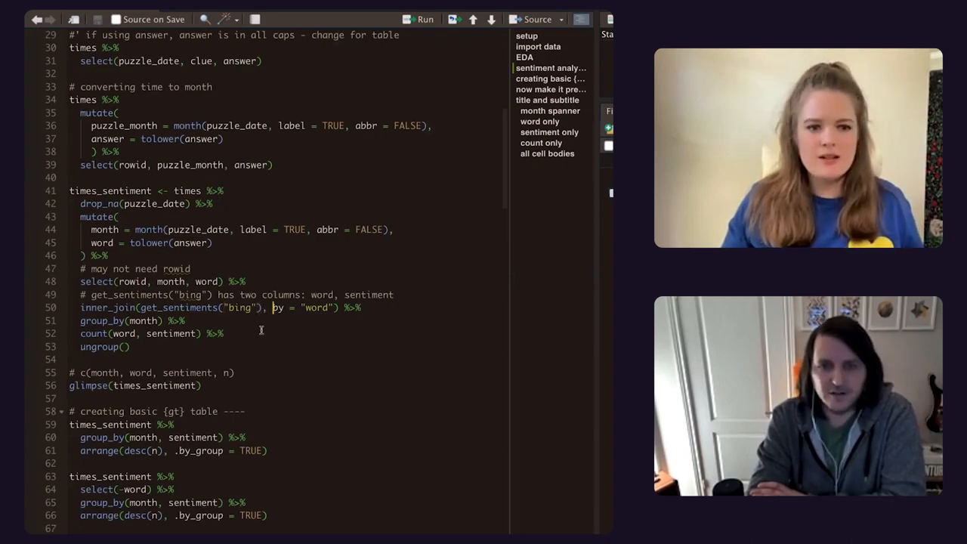
{"action": "scroll", "scroll_direction": "down", "scroll_amount": 3}
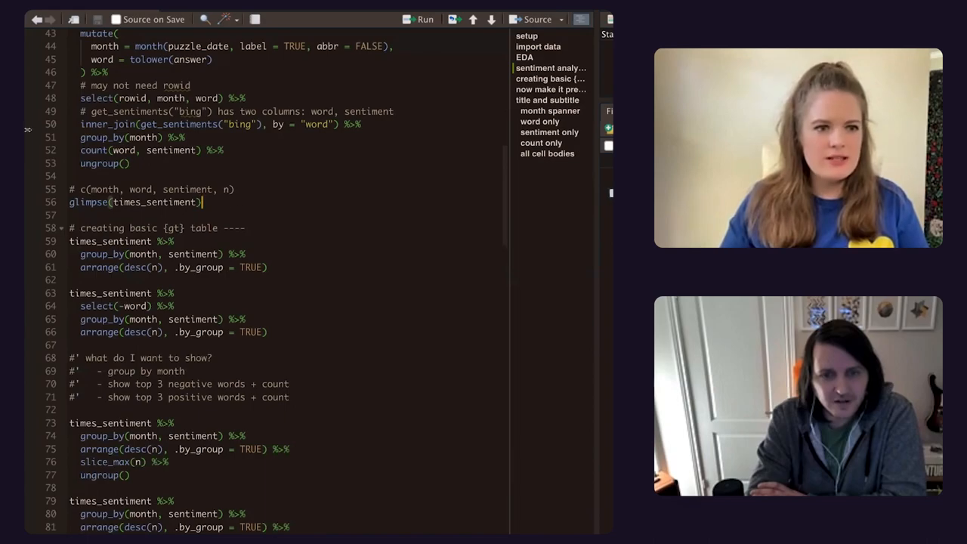
{"action": "scroll", "scroll_direction": "up", "scroll_amount": 3}
{"action": "type", "text": "times %>%"}
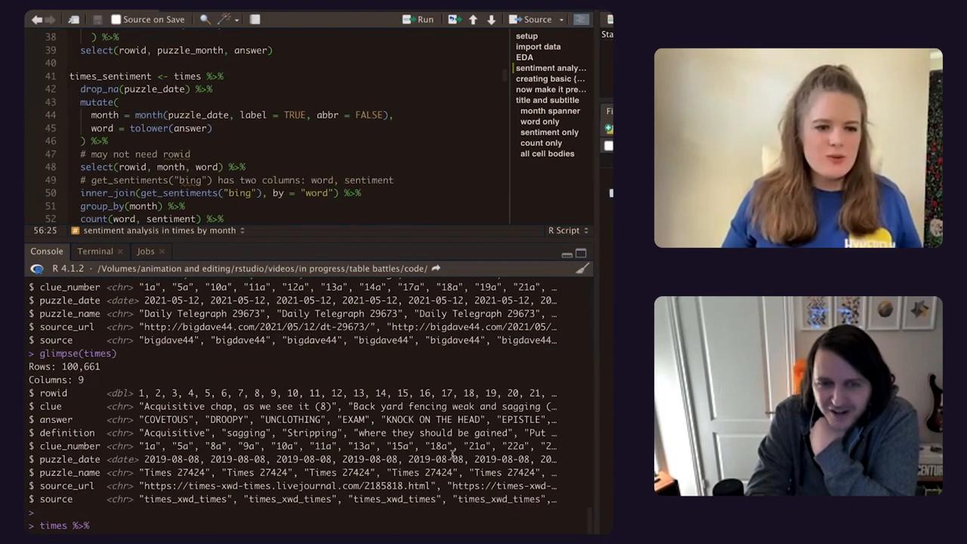
Minimize the Console and scroll to the 'creating basic {gt} table' and 'pretty-ish' sections.
{"action": "left_click", "coordinate": [425, 19]}
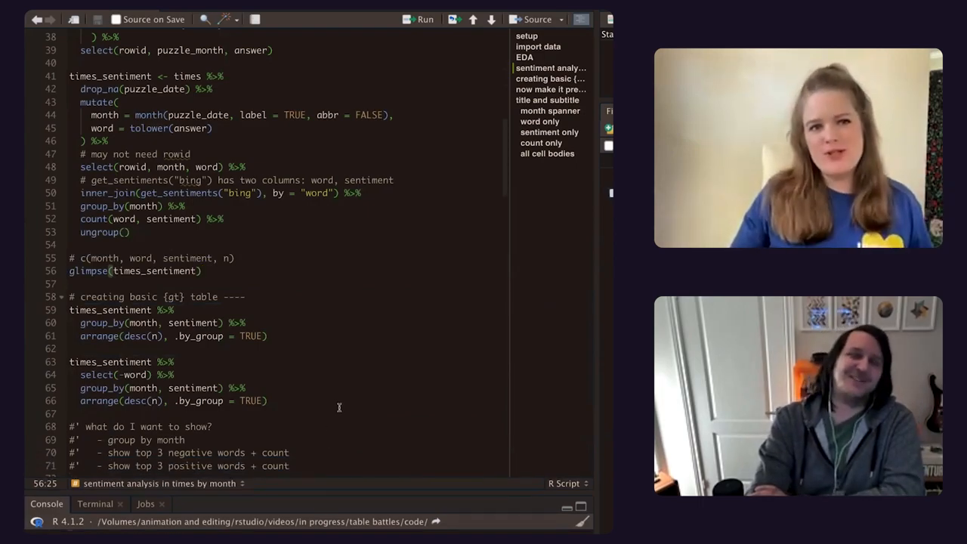
{"action": "scroll", "scroll_direction": "down", "scroll_amount": 3}
{"action": "type", "text": "slice_max(n) %>%"}
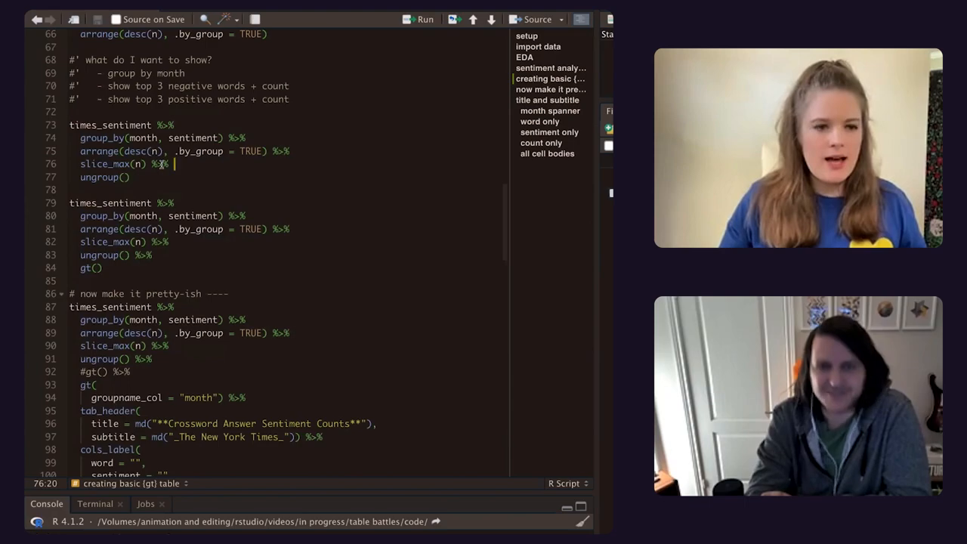
{"action": "scroll", "scroll_direction": "down", "scroll_amount": 3}
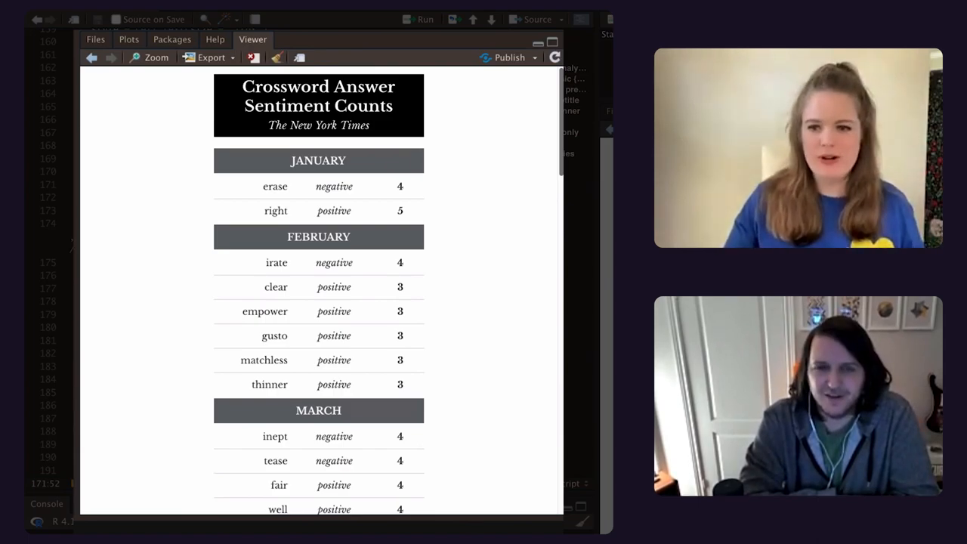
{"action": "mouse_move", "coordinate": [474, 309]}
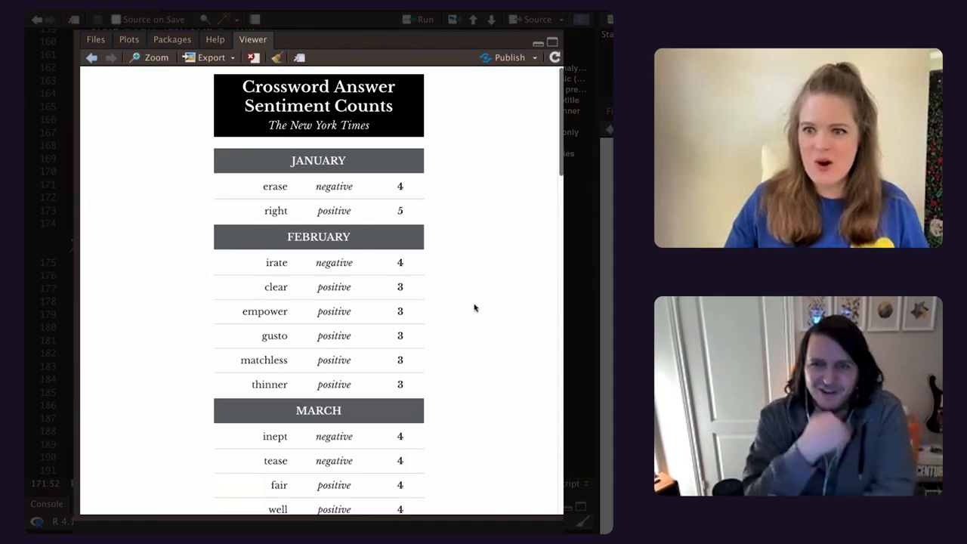
{"action": "mouse_move", "coordinate": [492, 279]}
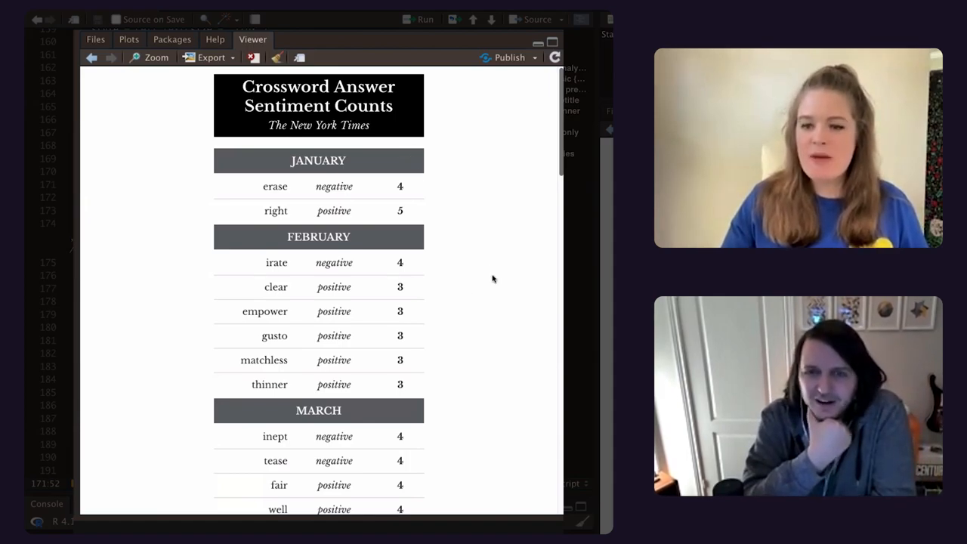
{"action": "mouse_move", "coordinate": [286, 294]}
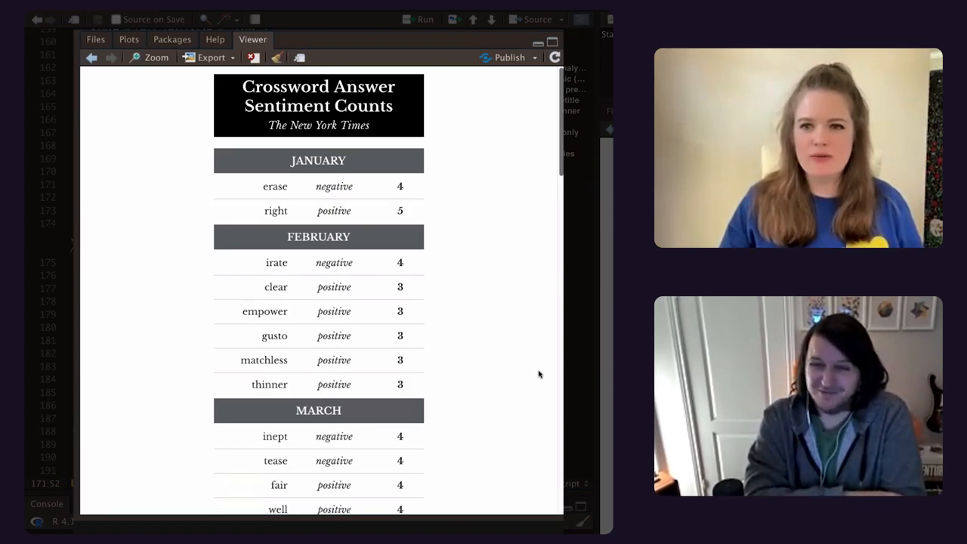
{"action": "mouse_move", "coordinate": [415, 206]}
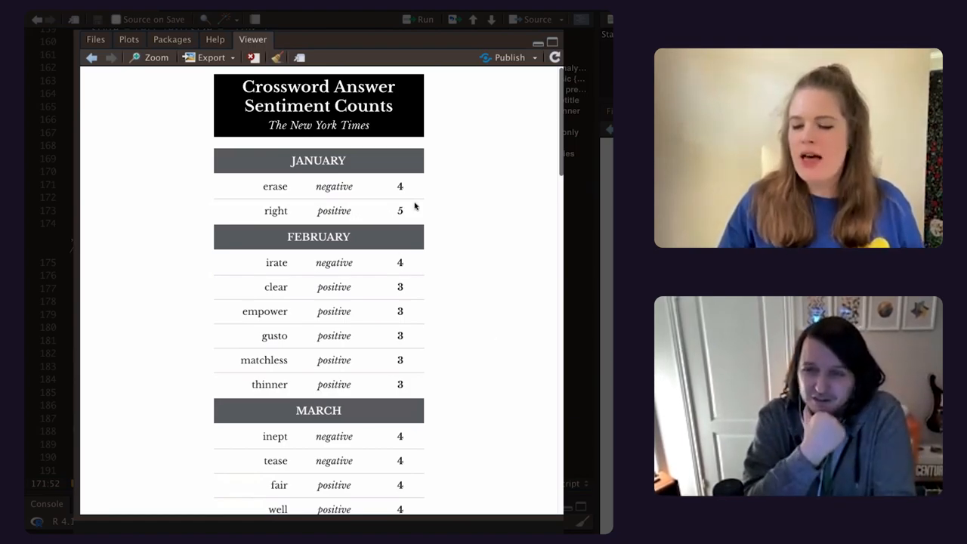
{"action": "mouse_move", "coordinate": [446, 291]}
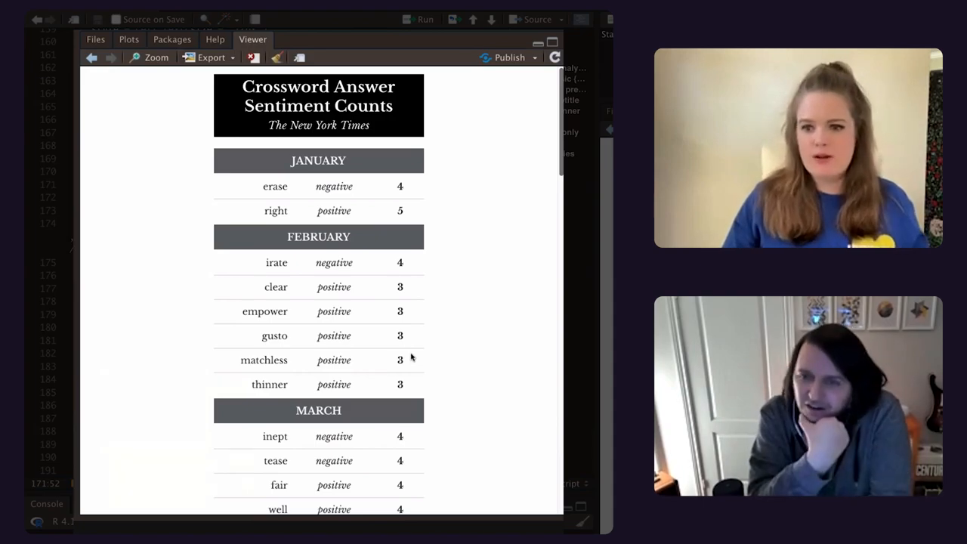
{"action": "scroll", "scroll_direction": "down", "scroll_amount": 3}
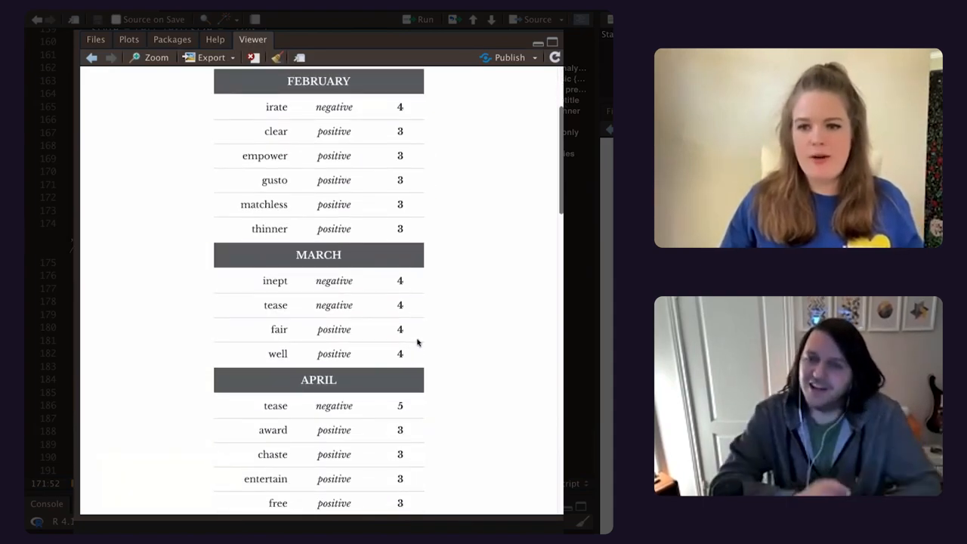
{"action": "scroll", "scroll_direction": "down", "scroll_amount": 3}
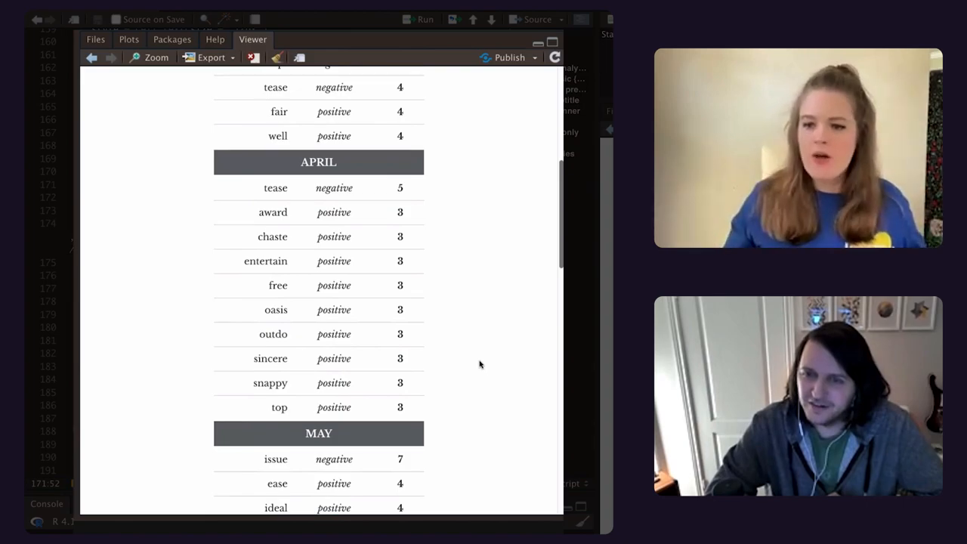
{"action": "mouse_move", "coordinate": [370, 187]}
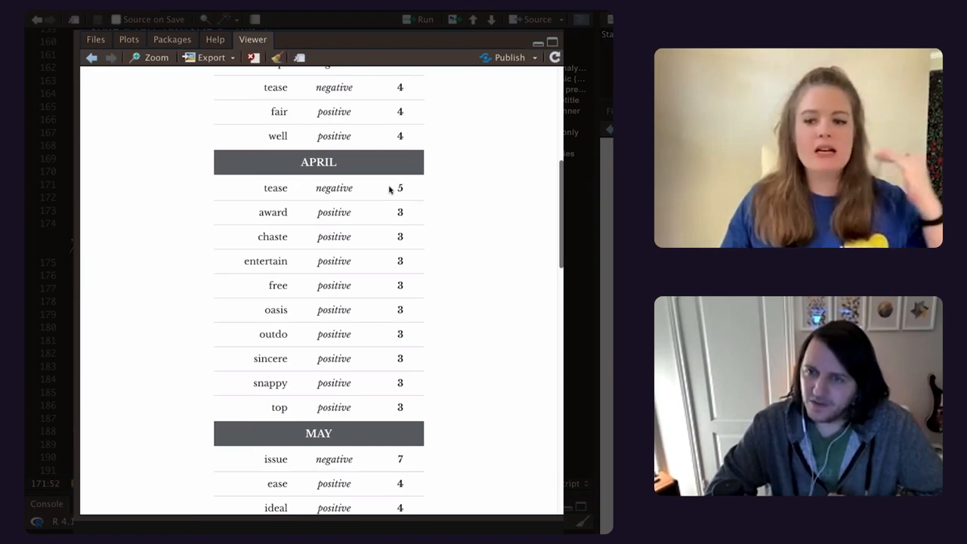
{"action": "mouse_move", "coordinate": [431, 213]}
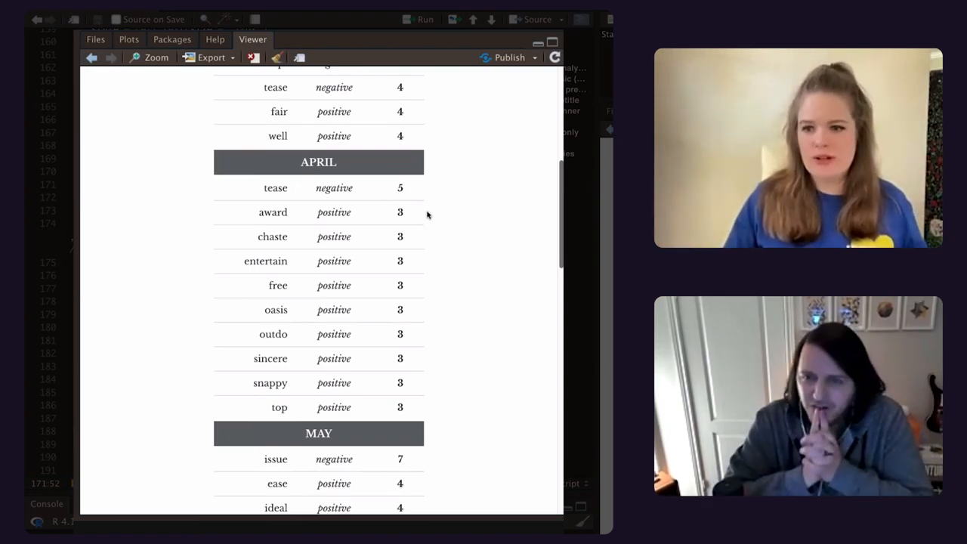
{"action": "scroll", "scroll_direction": "down", "scroll_amount": 3}
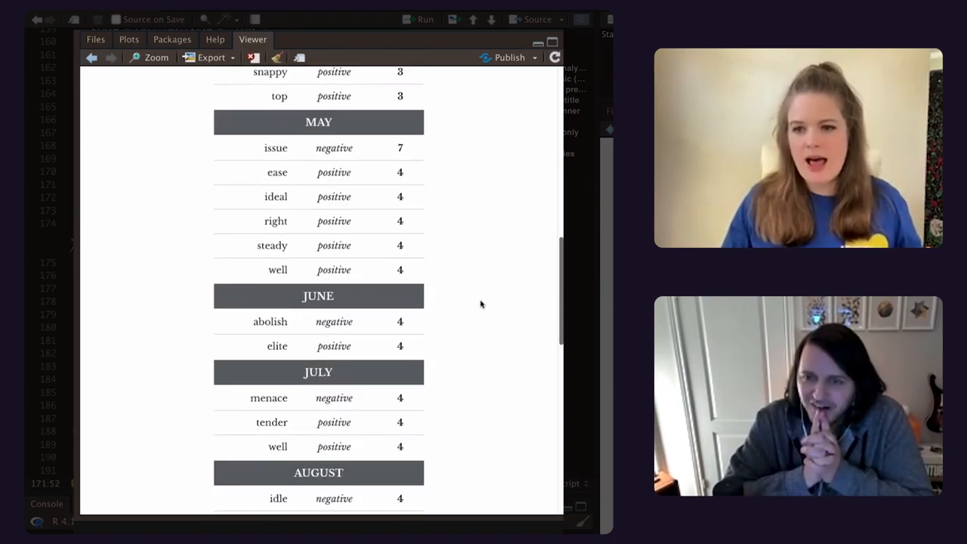
{"action": "scroll", "scroll_direction": "down", "scroll_amount": 3}
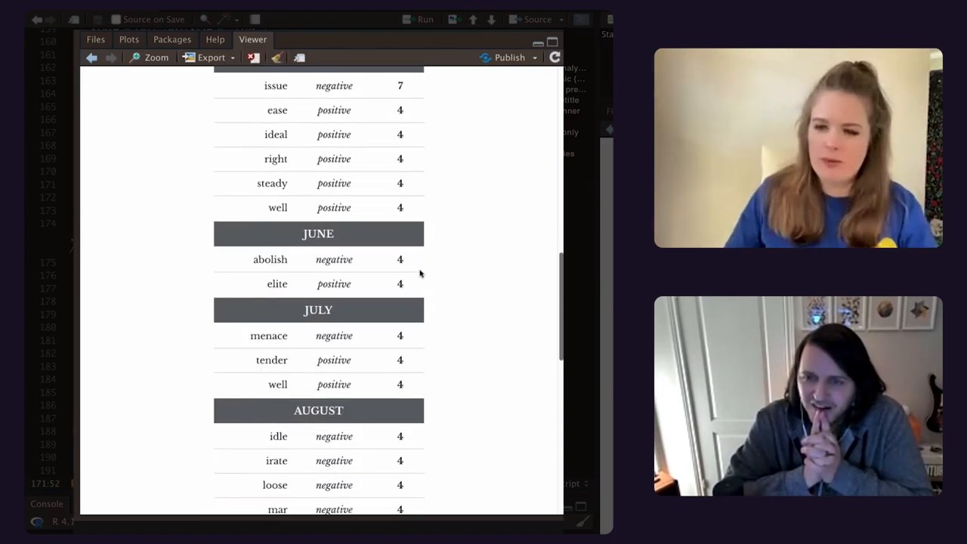
{"action": "mouse_move", "coordinate": [450, 348]}
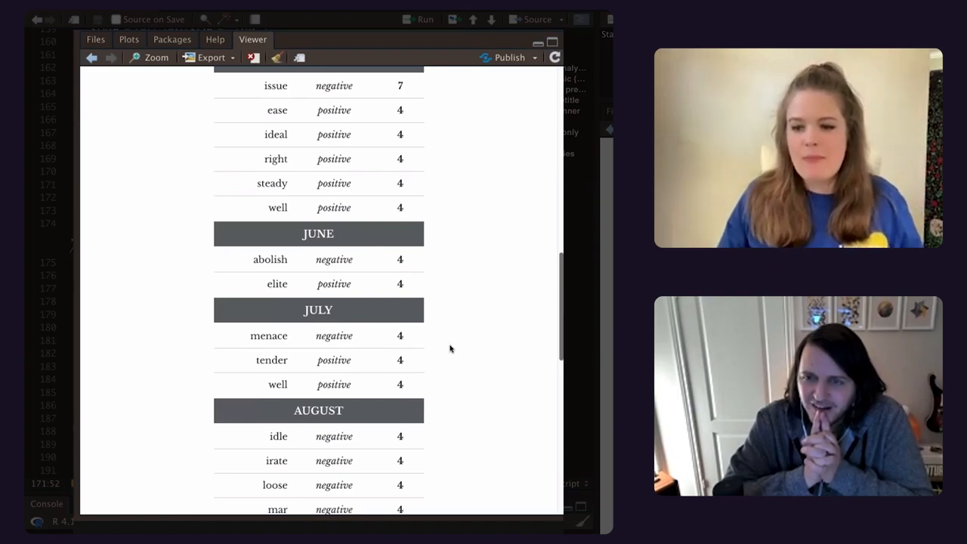
{"action": "scroll", "scroll_direction": "down", "scroll_amount": 3}
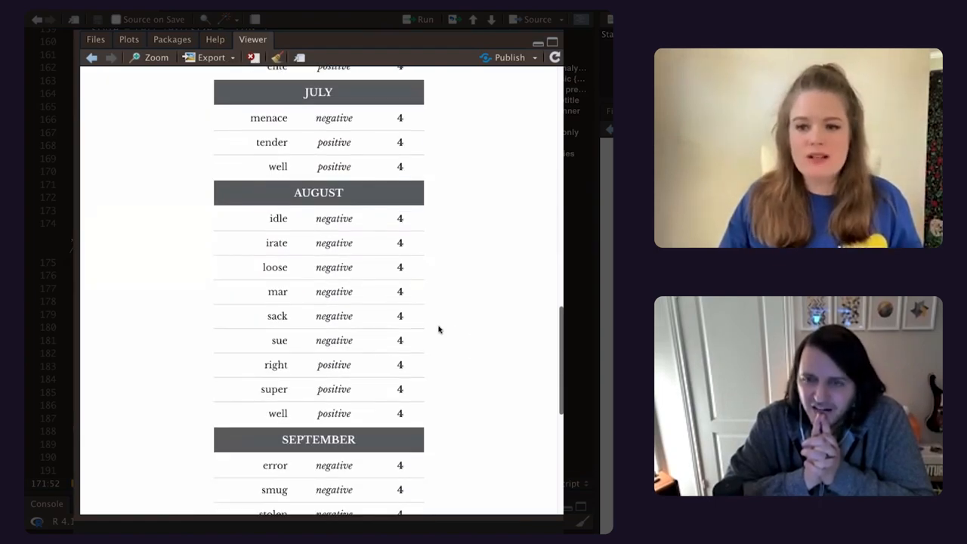
{"action": "mouse_move", "coordinate": [404, 283]}
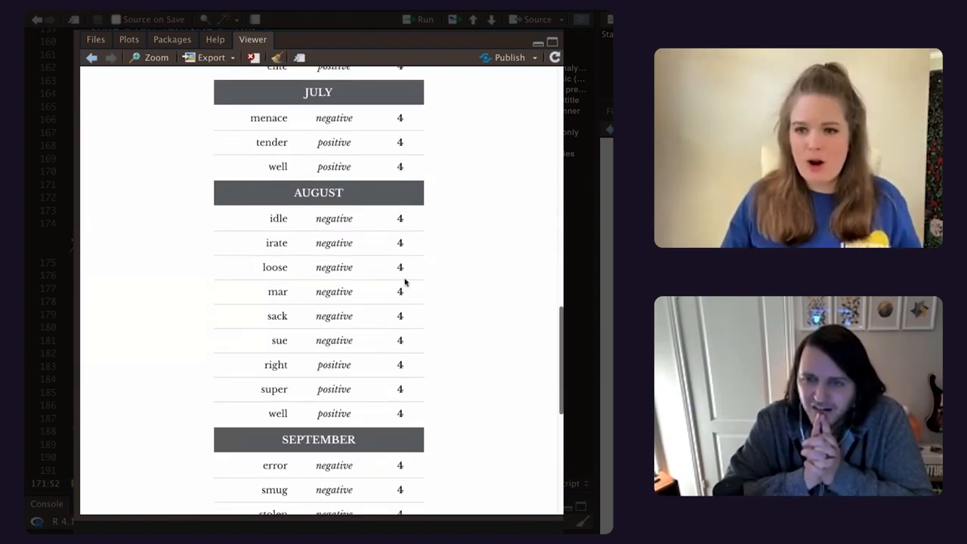
{"action": "mouse_move", "coordinate": [440, 342]}
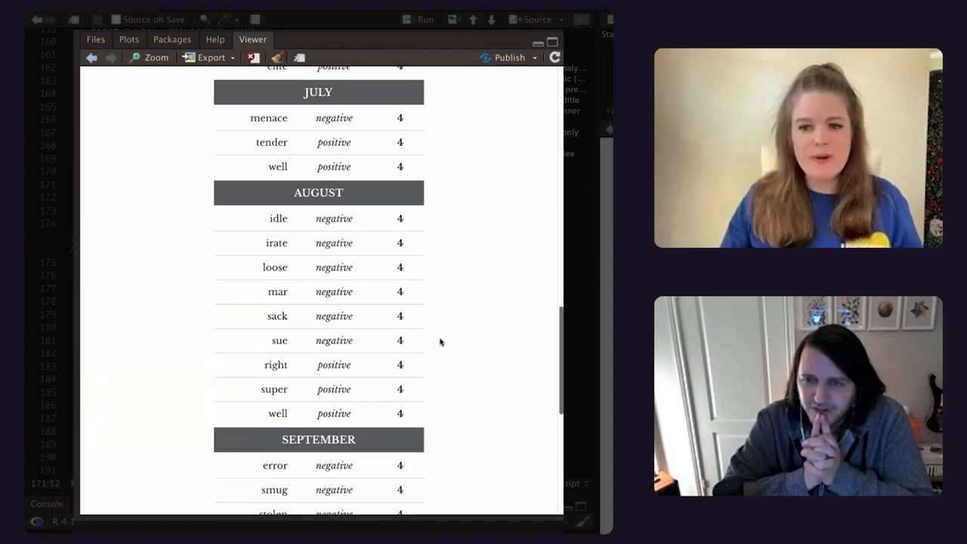
{"action": "mouse_move", "coordinate": [524, 331]}
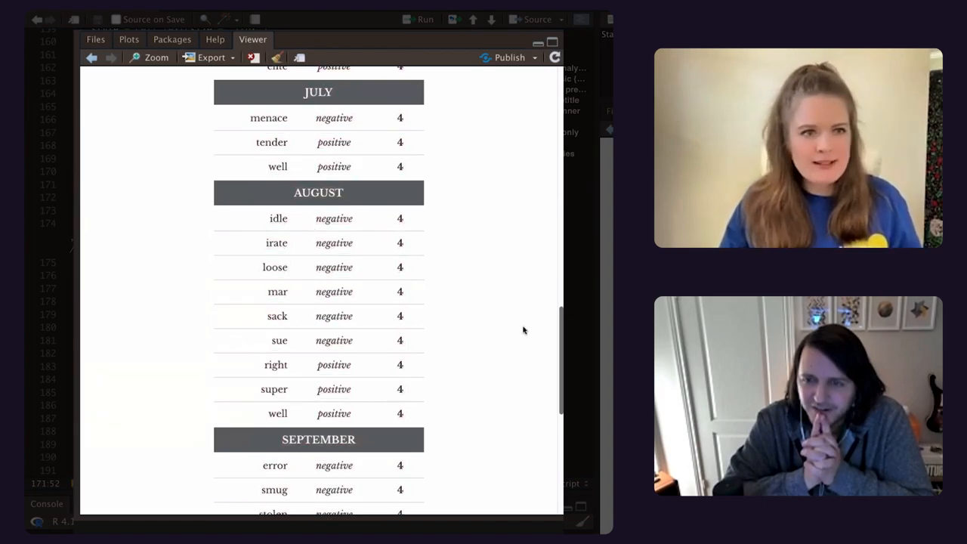
{"action": "scroll", "scroll_direction": "down", "scroll_amount": 3}
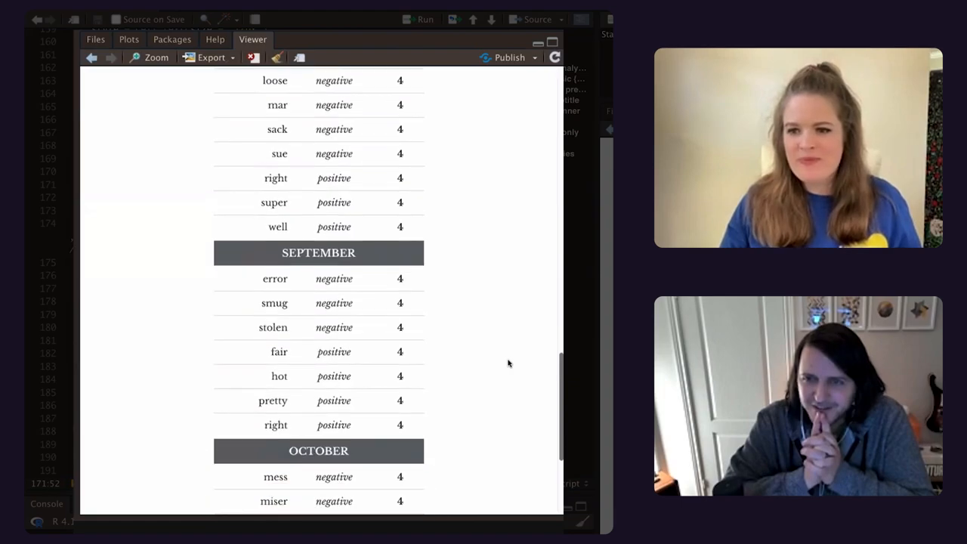
{"action": "scroll", "scroll_direction": "up", "scroll_amount": 3}
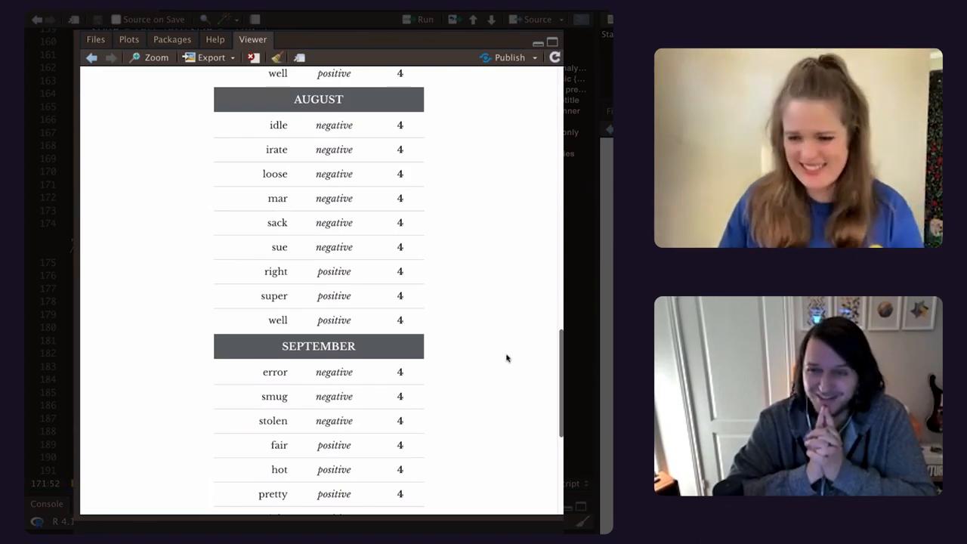
{"action": "scroll", "scroll_direction": "down", "scroll_amount": 3}
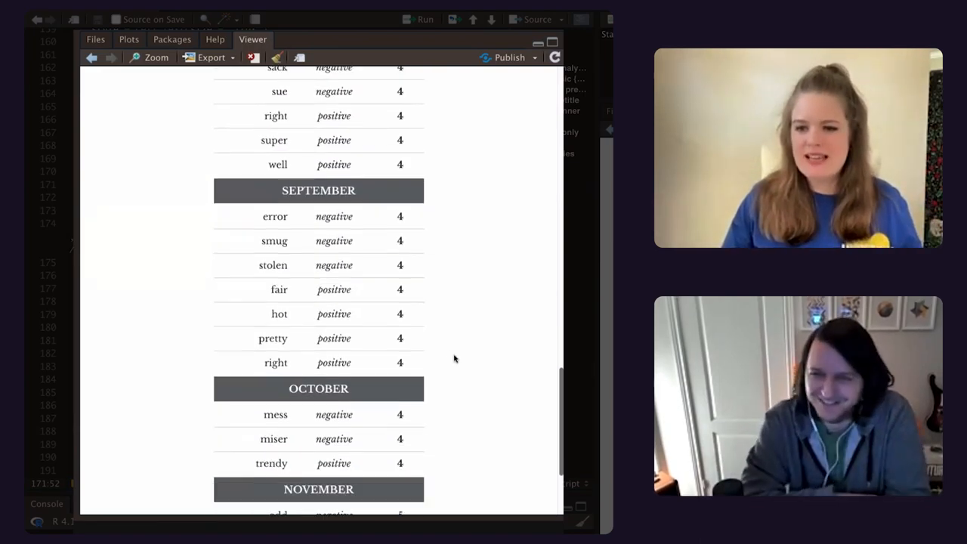
{"action": "scroll", "scroll_direction": "down", "scroll_amount": 3}
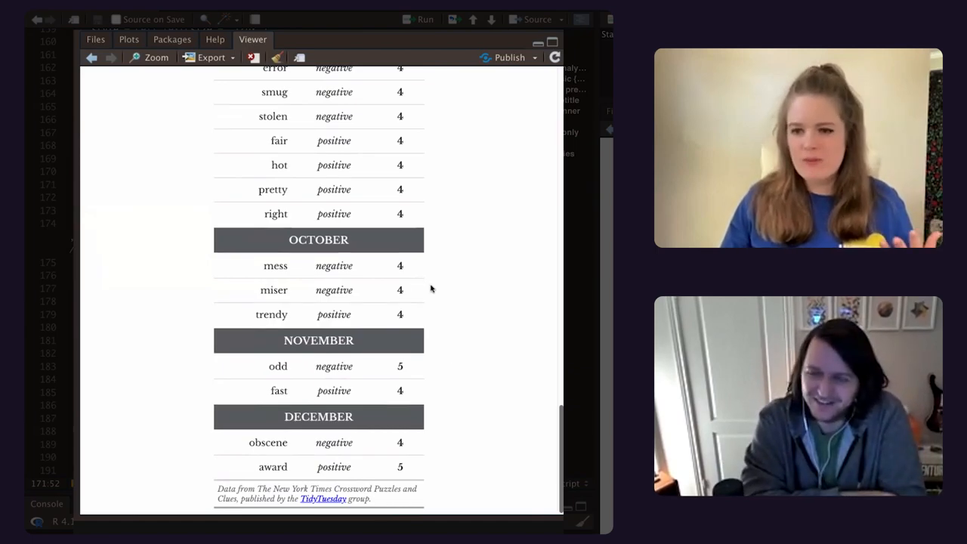
{"action": "scroll", "scroll_direction": "up", "scroll_amount": 3}
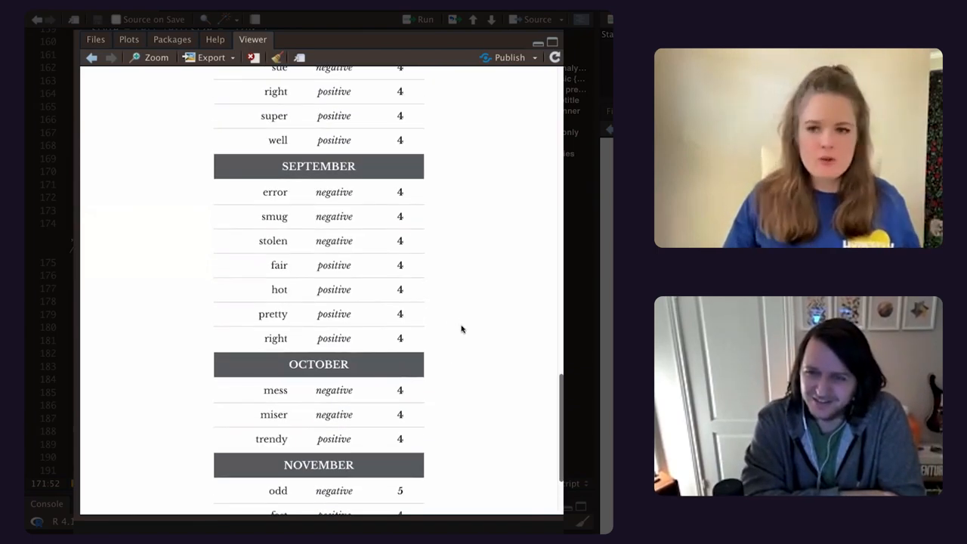
{"action": "scroll", "scroll_direction": "down", "scroll_amount": 3}
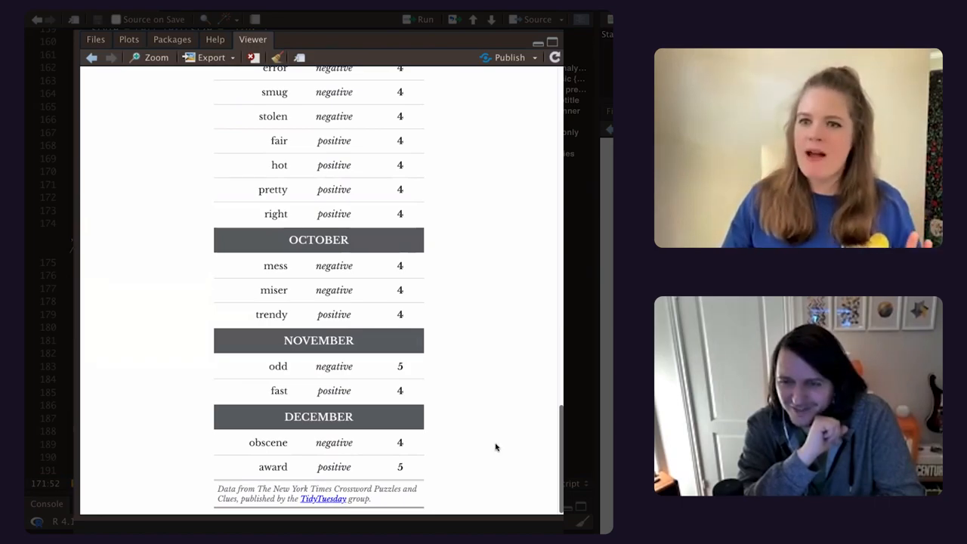
{"action": "scroll", "scroll_direction": "up", "scroll_amount": 3}
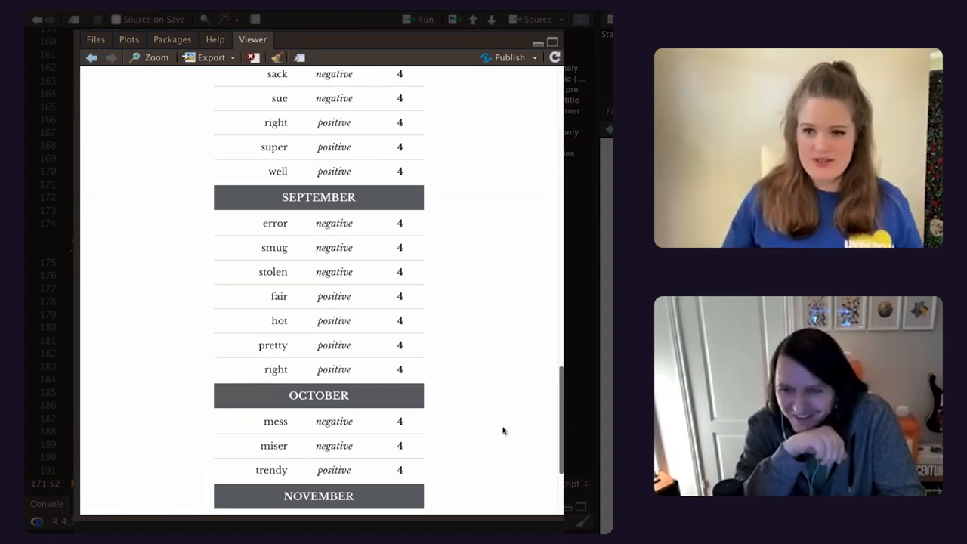
{"action": "scroll", "scroll_direction": "up", "scroll_amount": 3}
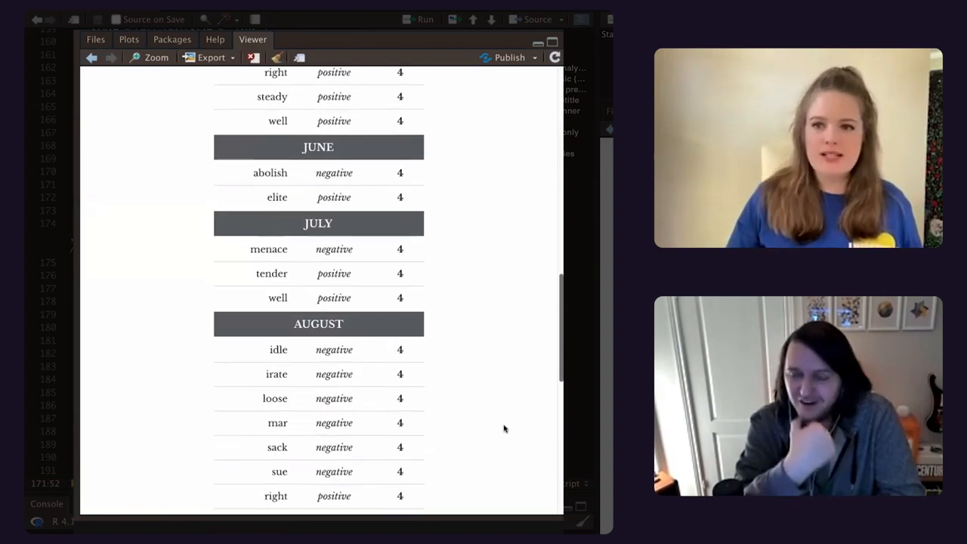
{"action": "scroll", "scroll_direction": "up", "scroll_amount": 3}
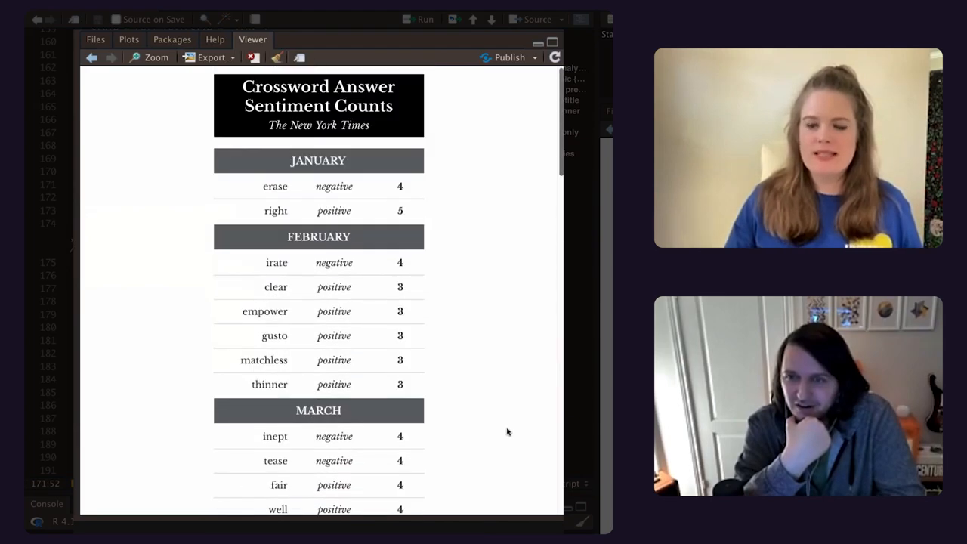
{"action": "mouse_move", "coordinate": [264, 257]}
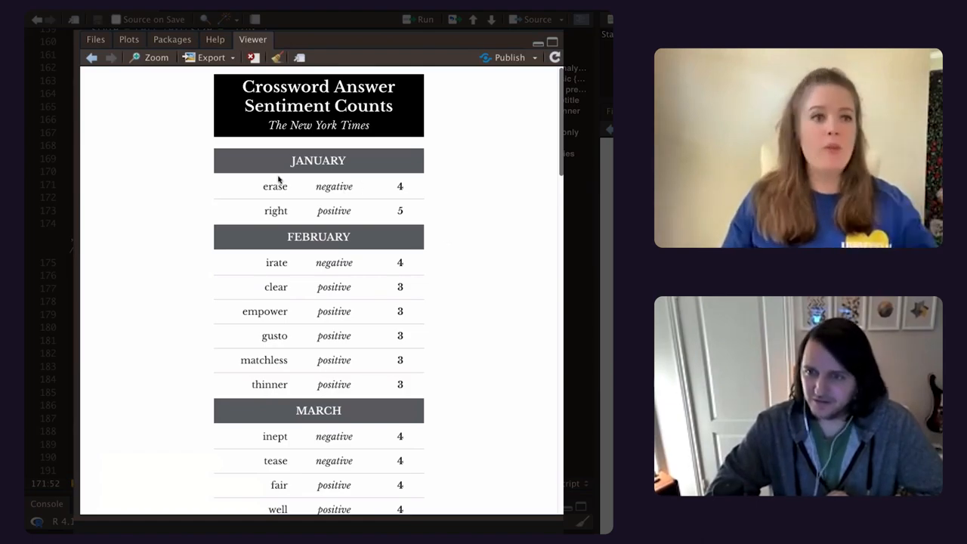
{"action": "mouse_move", "coordinate": [443, 206]}
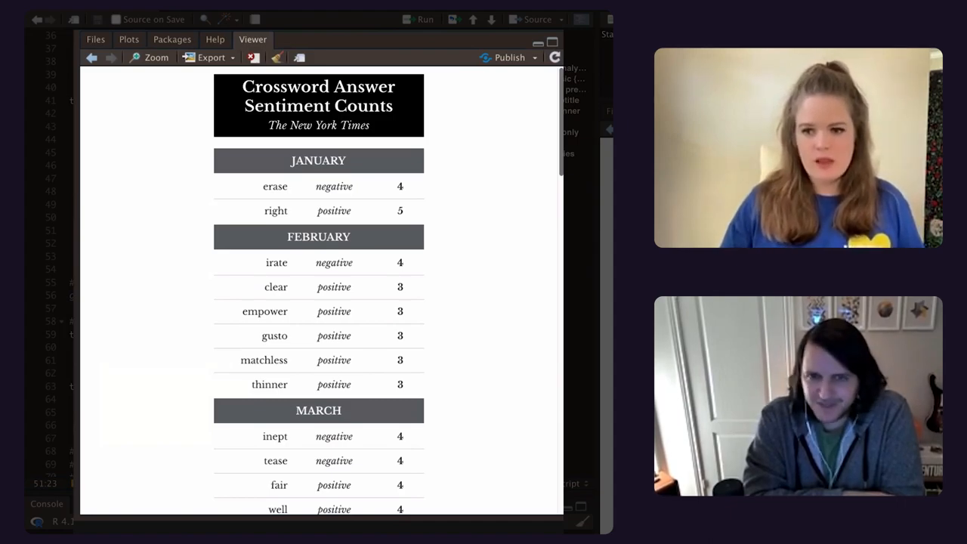
{"action": "mouse_move", "coordinate": [146, 316]}
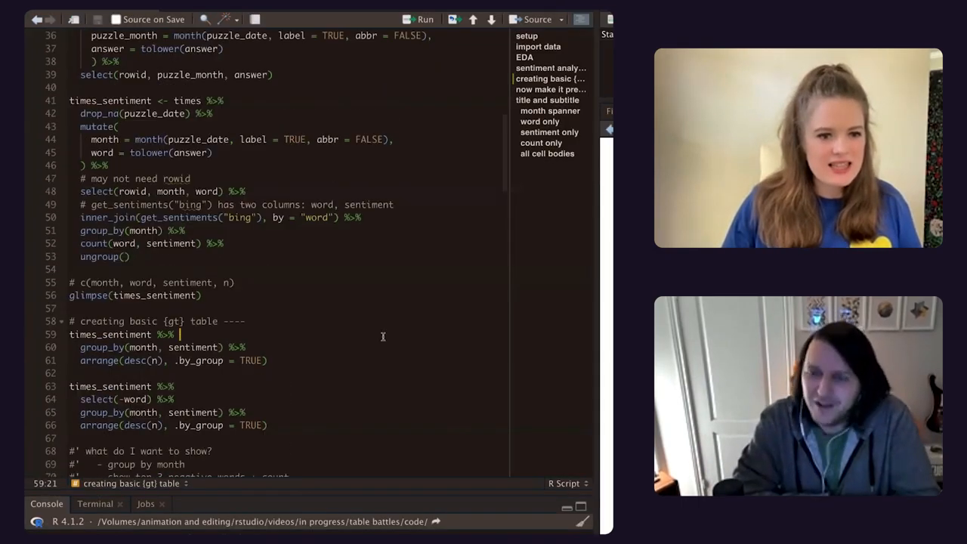
Jump via the document outline to the title and subtitle styling code at line 103.
{"action": "scroll", "scroll_direction": "down", "scroll_amount": 3}
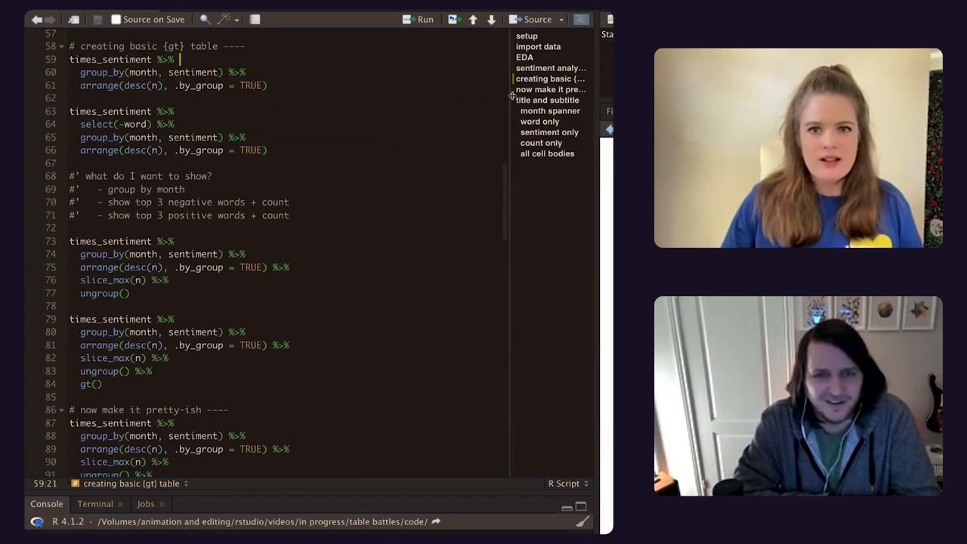
{"action": "left_click", "coordinate": [547, 100]}
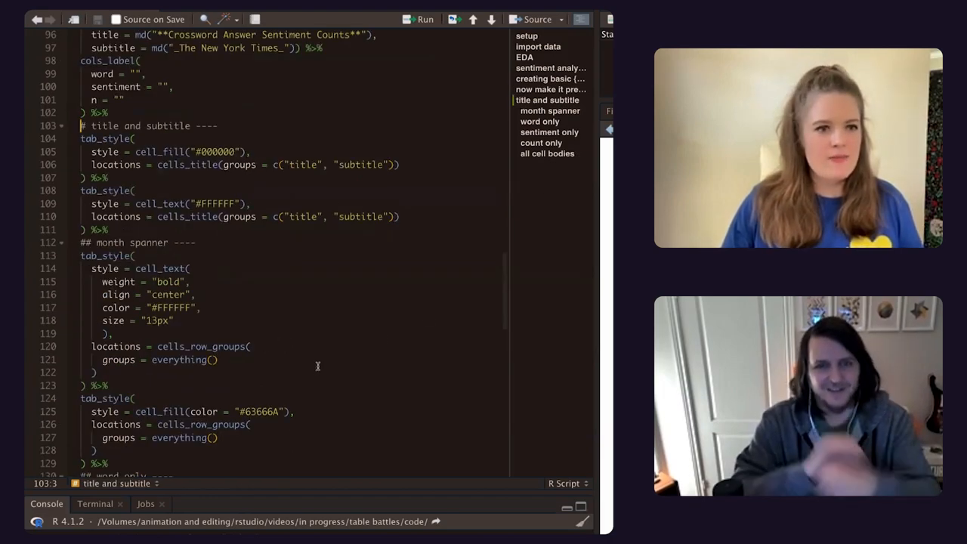
{"action": "scroll", "scroll_direction": "up", "scroll_amount": 3}
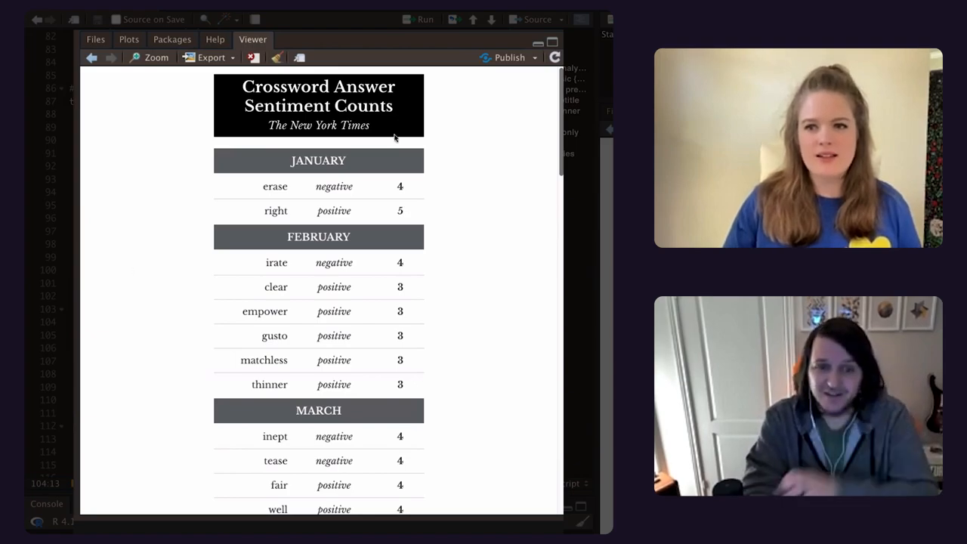
{"action": "mouse_move", "coordinate": [421, 103]}
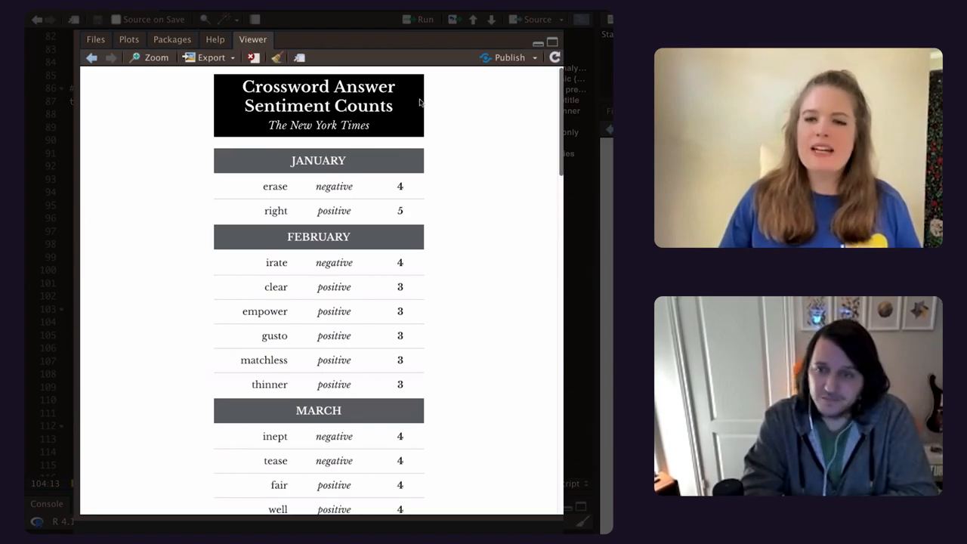
{"action": "mouse_move", "coordinate": [458, 308]}
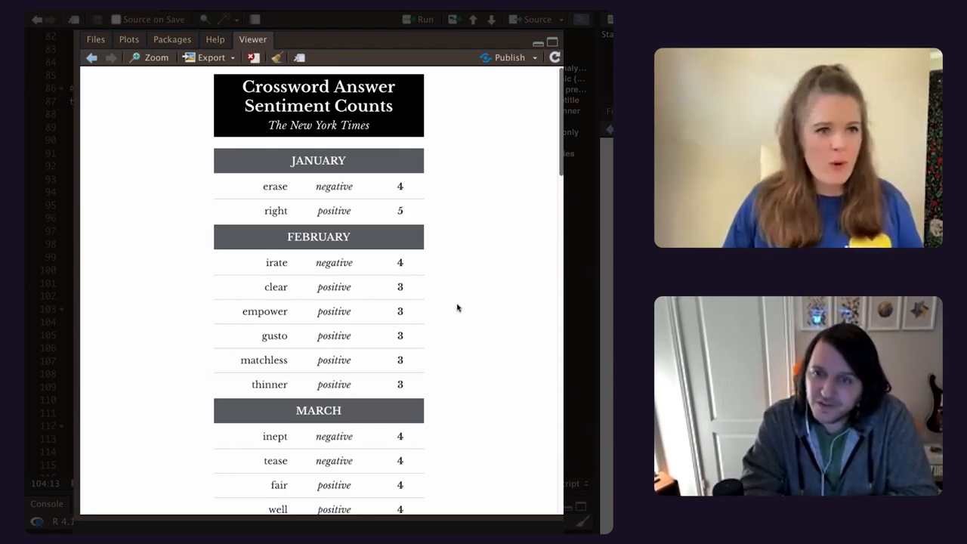